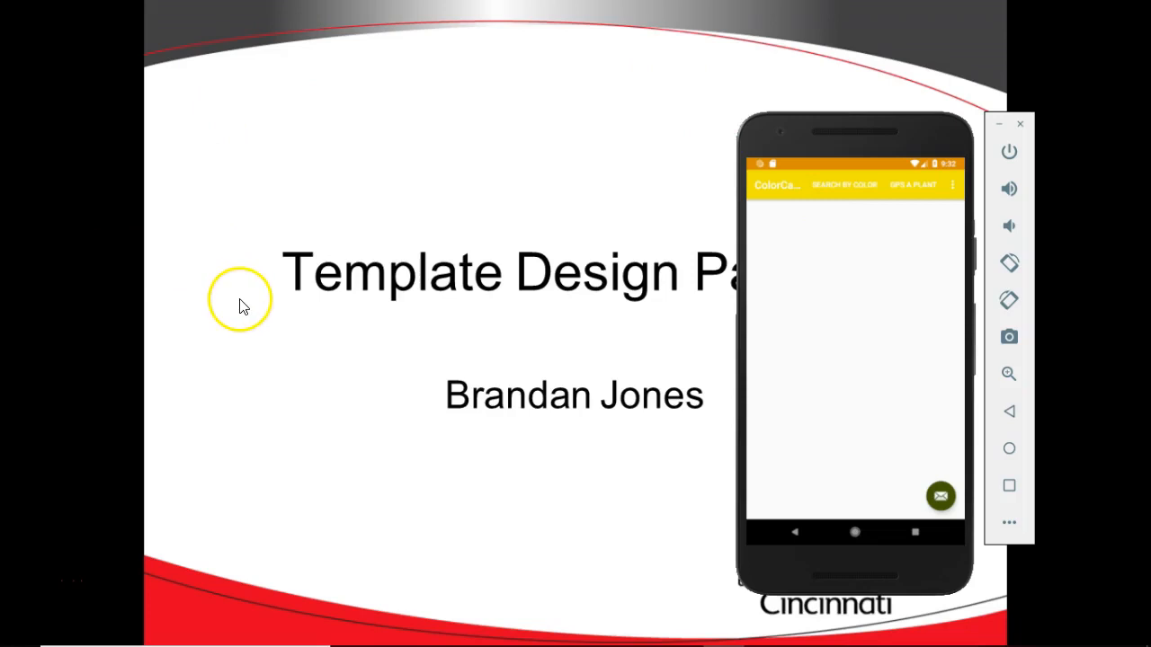
Move the slide show on to the superclass-hooks Question slide and bring up the window switcher.
key(alt+tab)
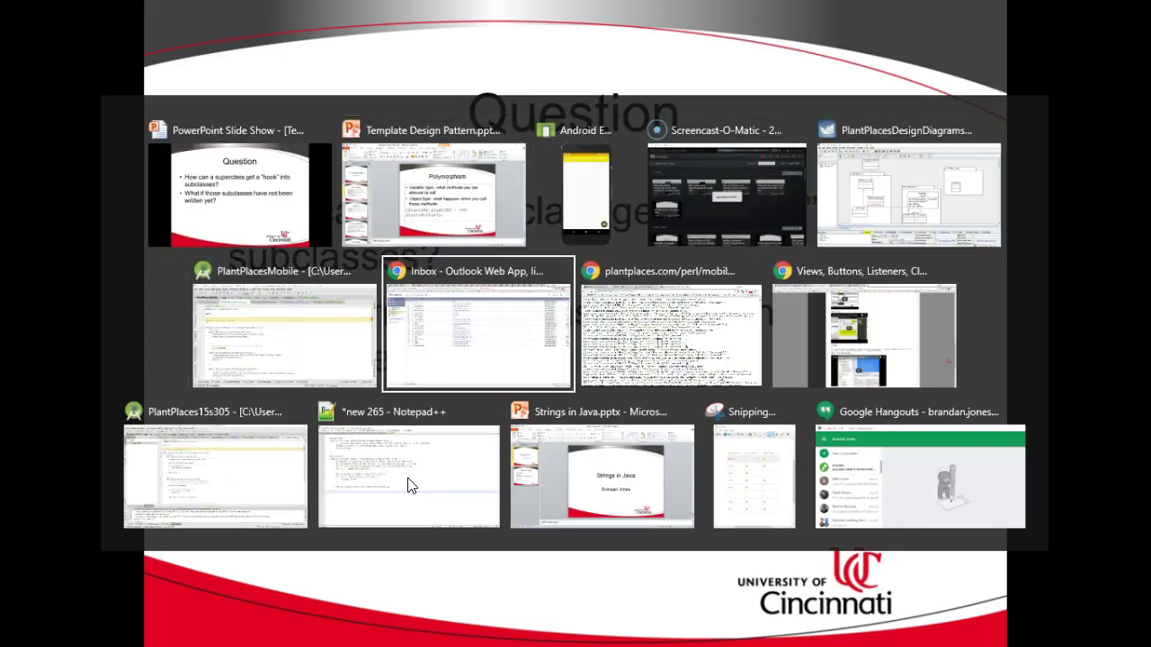
In PlantPlacesMobile, view the GPSAPlant and ColorCaptureActivity subclasses of PlantPlacesActivity.
click(260, 332)
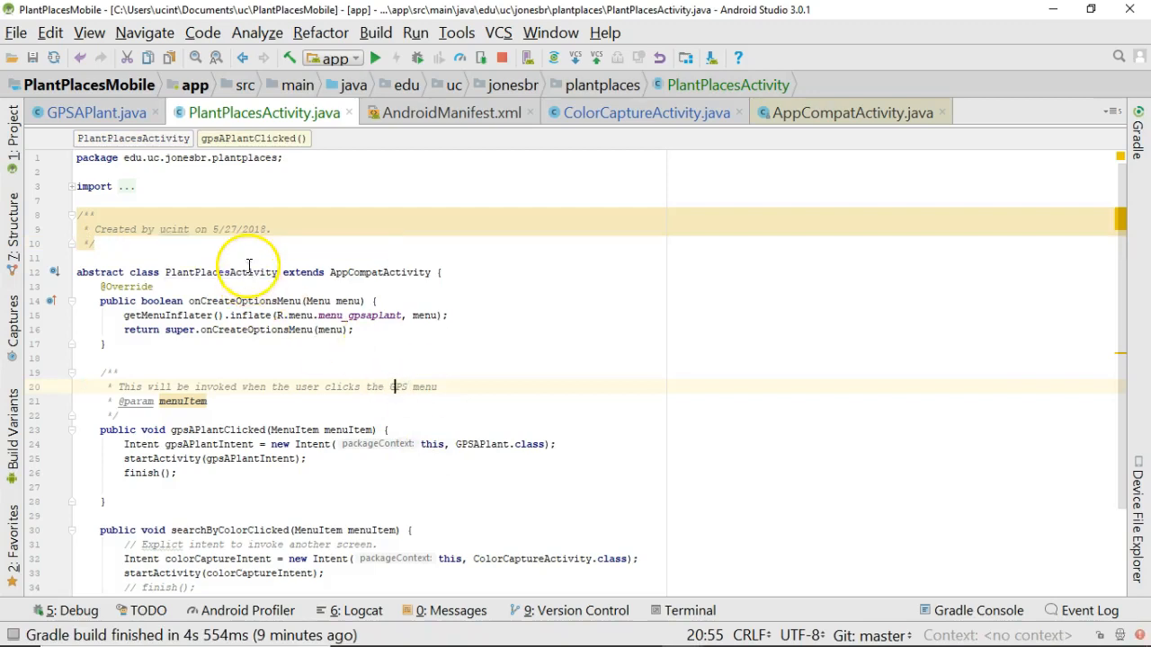
mouse_move(112, 121)
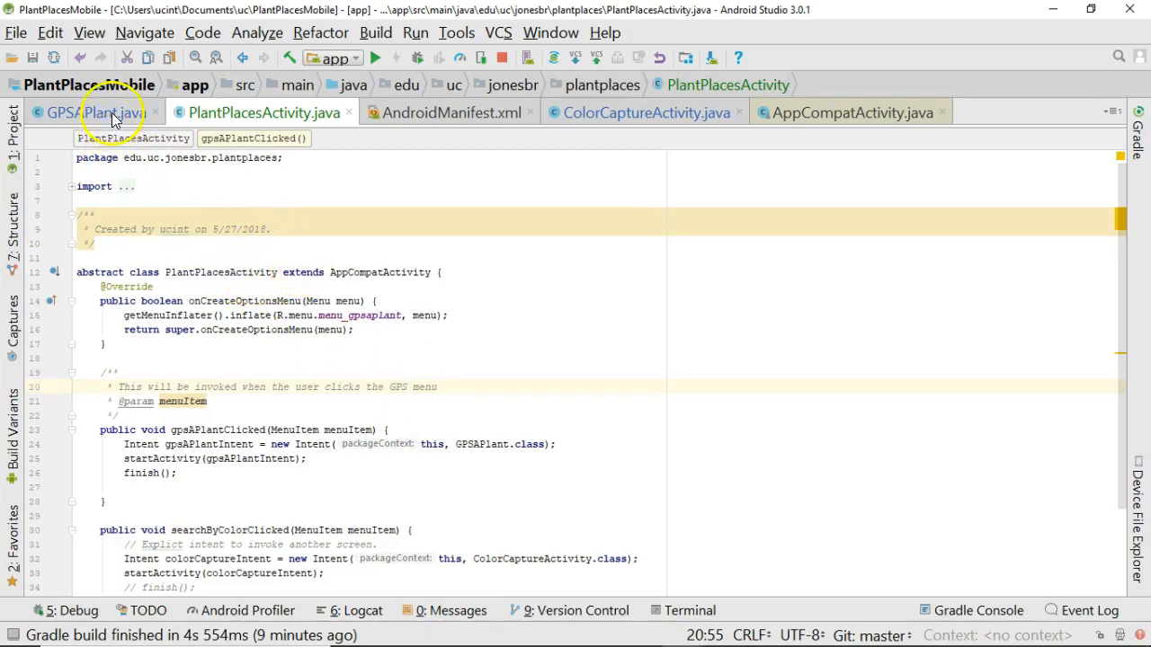
click(86, 113)
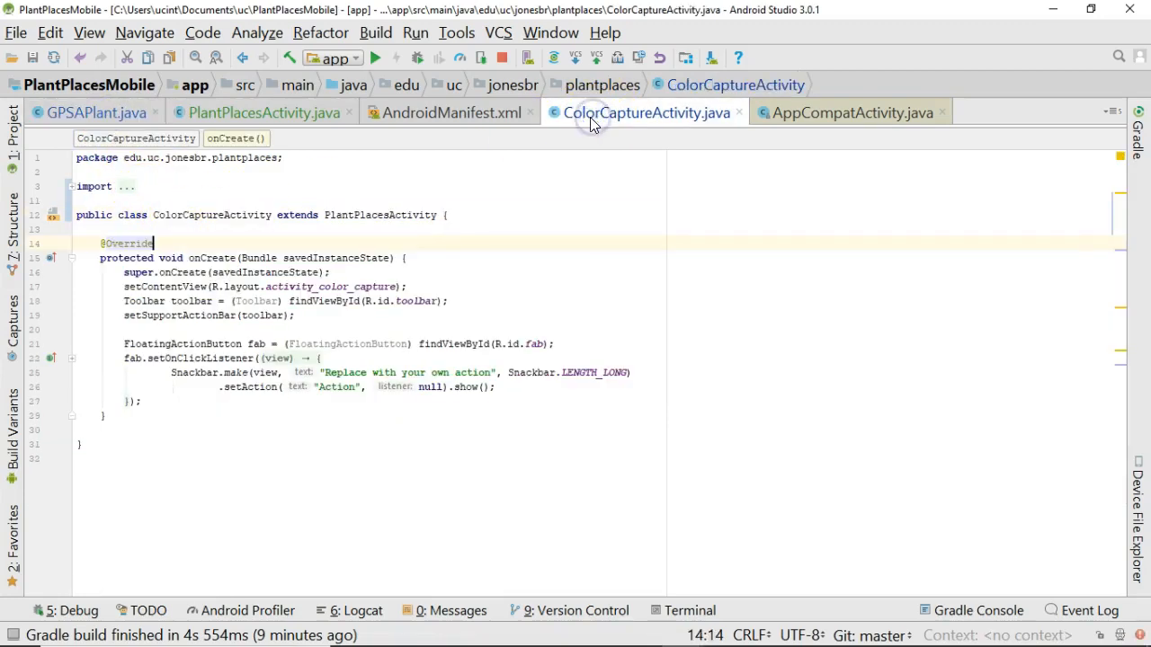
click(260, 112)
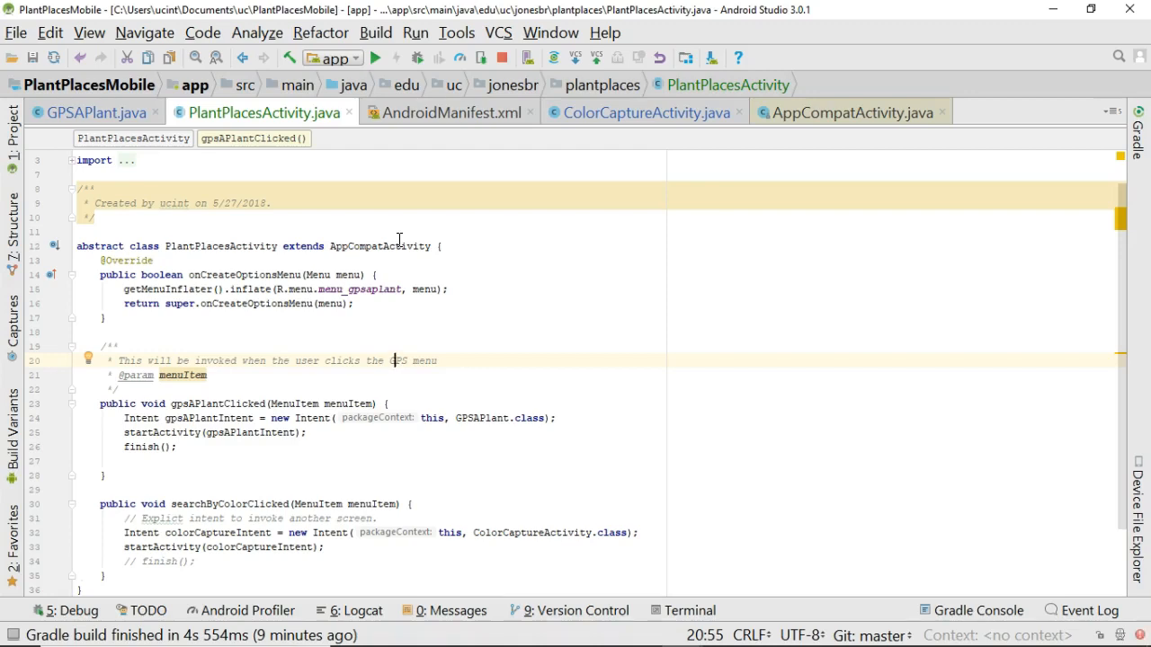
mouse_move(387, 454)
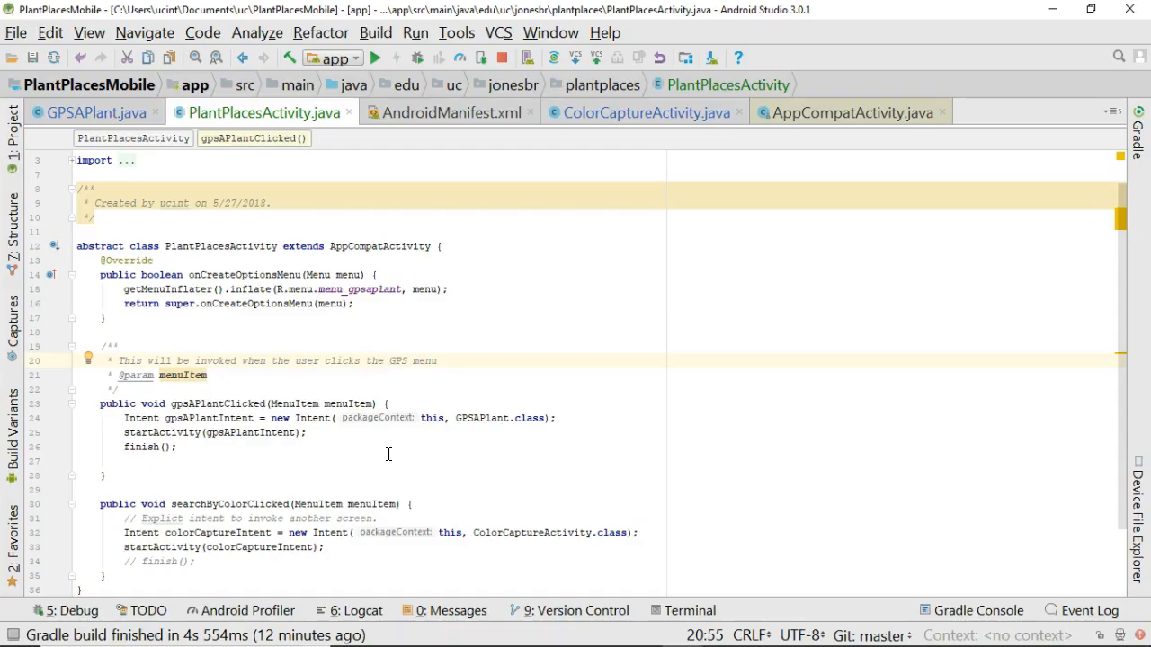
mouse_move(335, 303)
text(men)
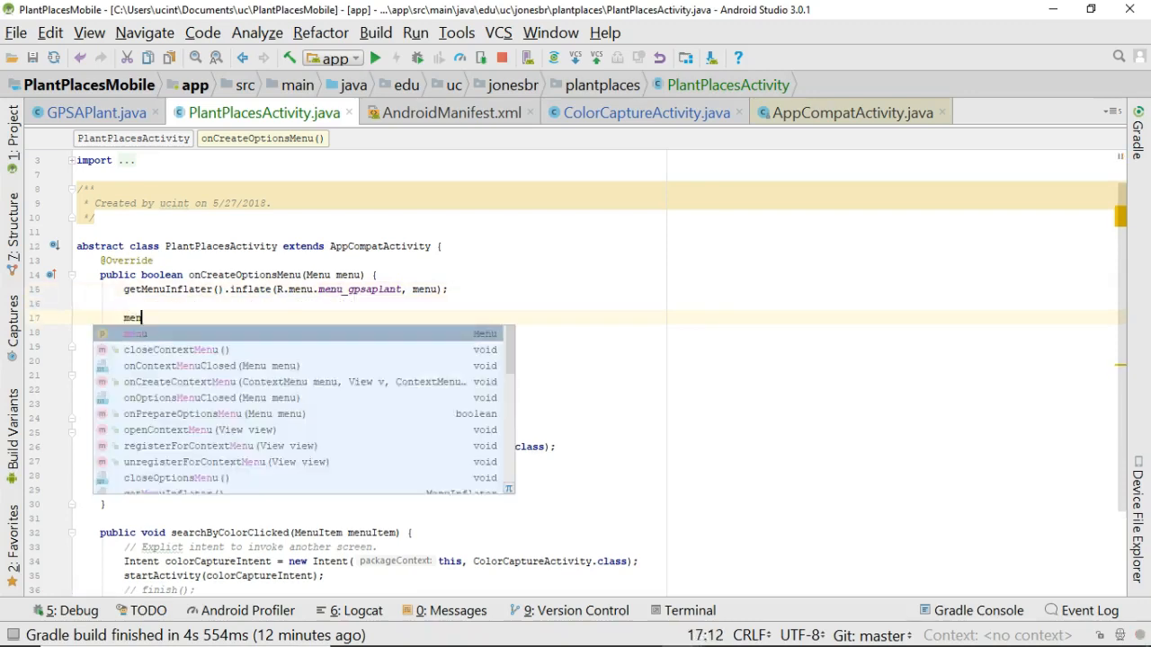
Start a menu.removeItem call after the menu inflate in onCreateOptionsMenu.
text(.remo)
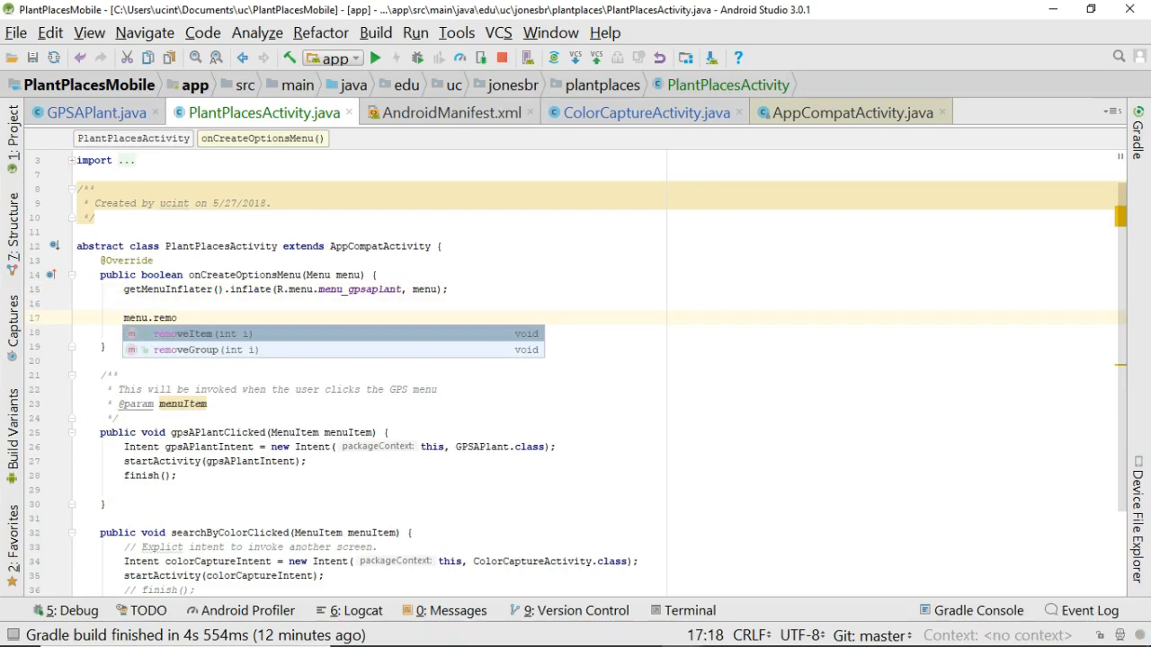
click(184, 333)
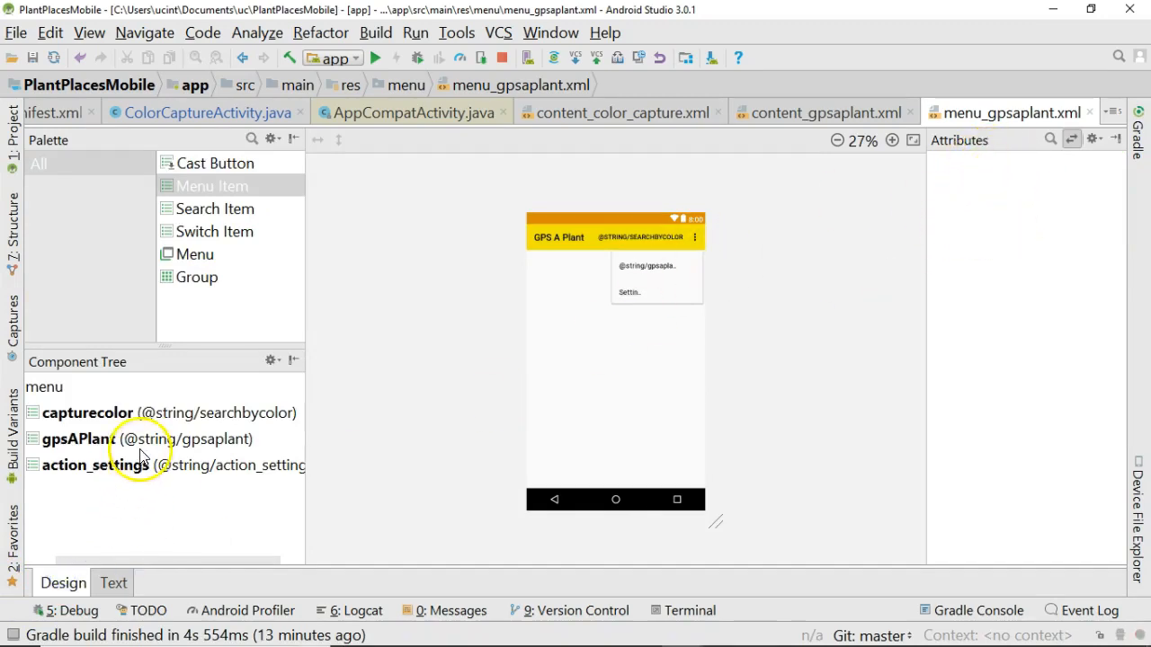
Check the gpsAPlant item's id in menu_gpsaplant.xml, view the XML text, then return to PlantPlacesActivity.
click(79, 439)
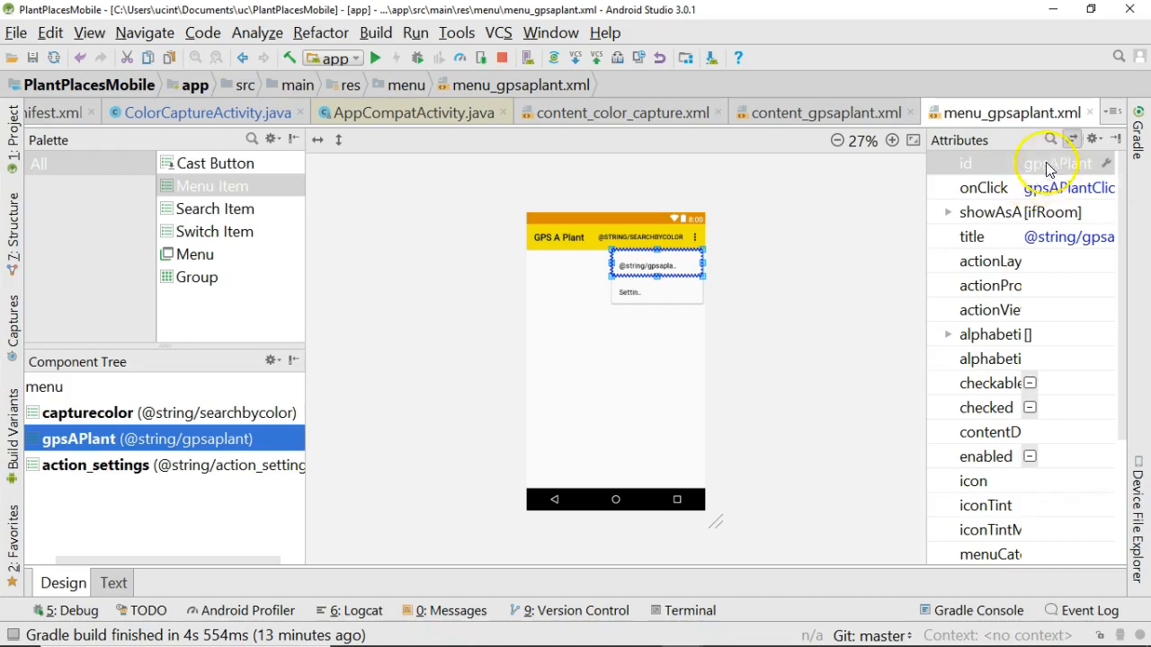
mouse_move(586, 303)
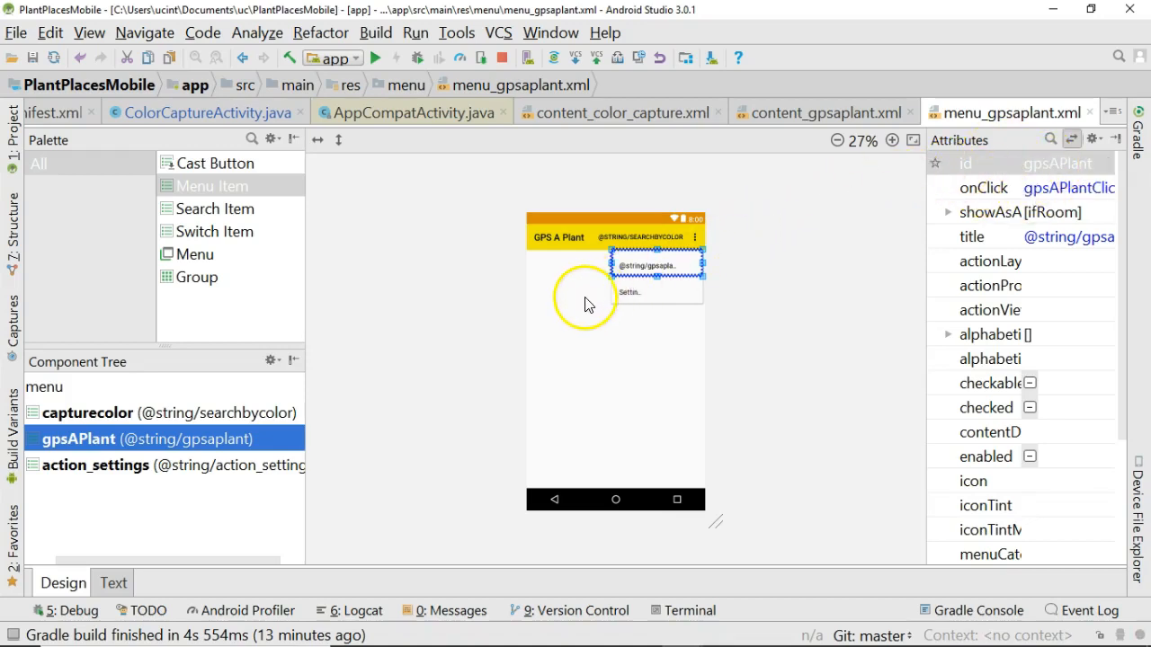
click(116, 583)
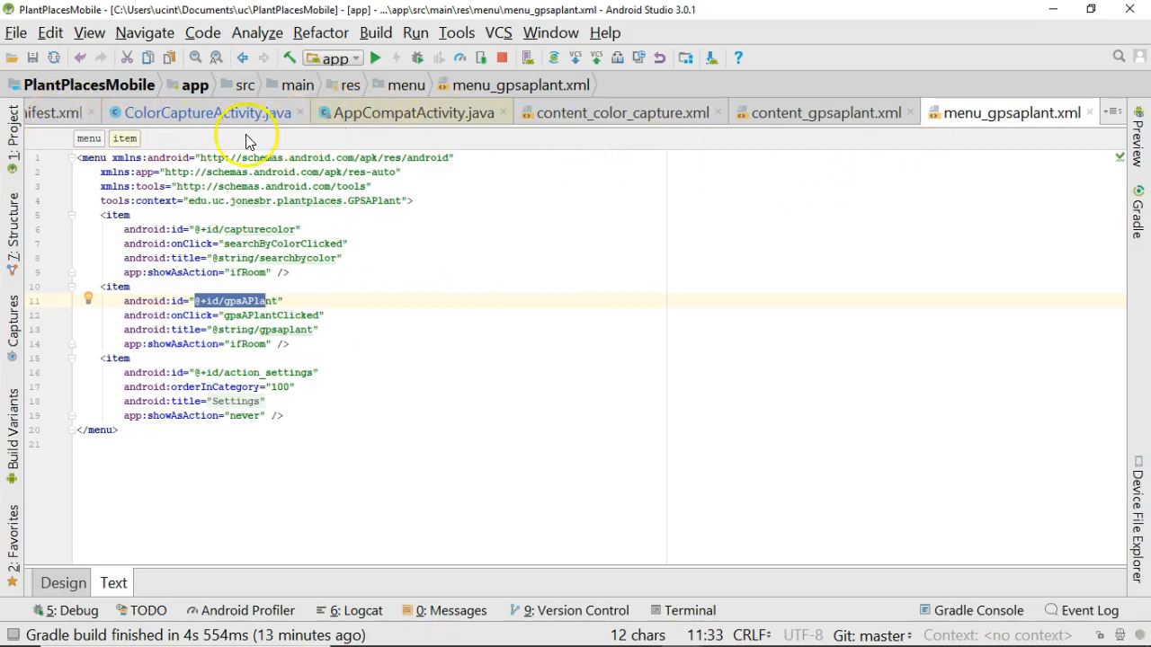
mouse_move(439, 283)
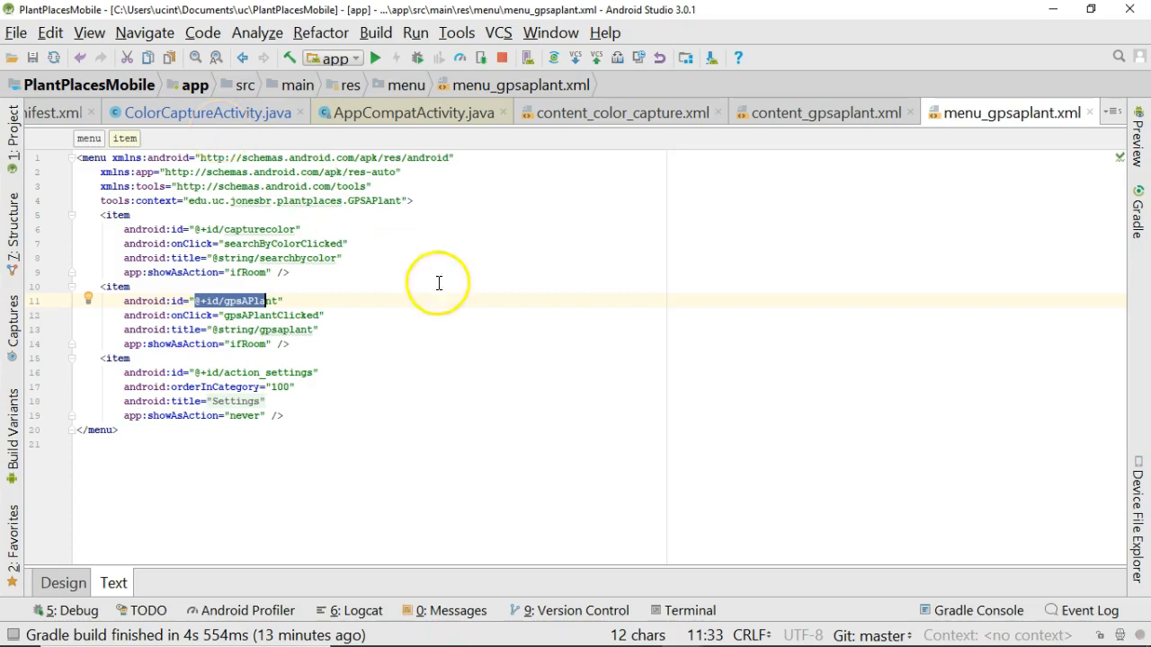
click(126, 112)
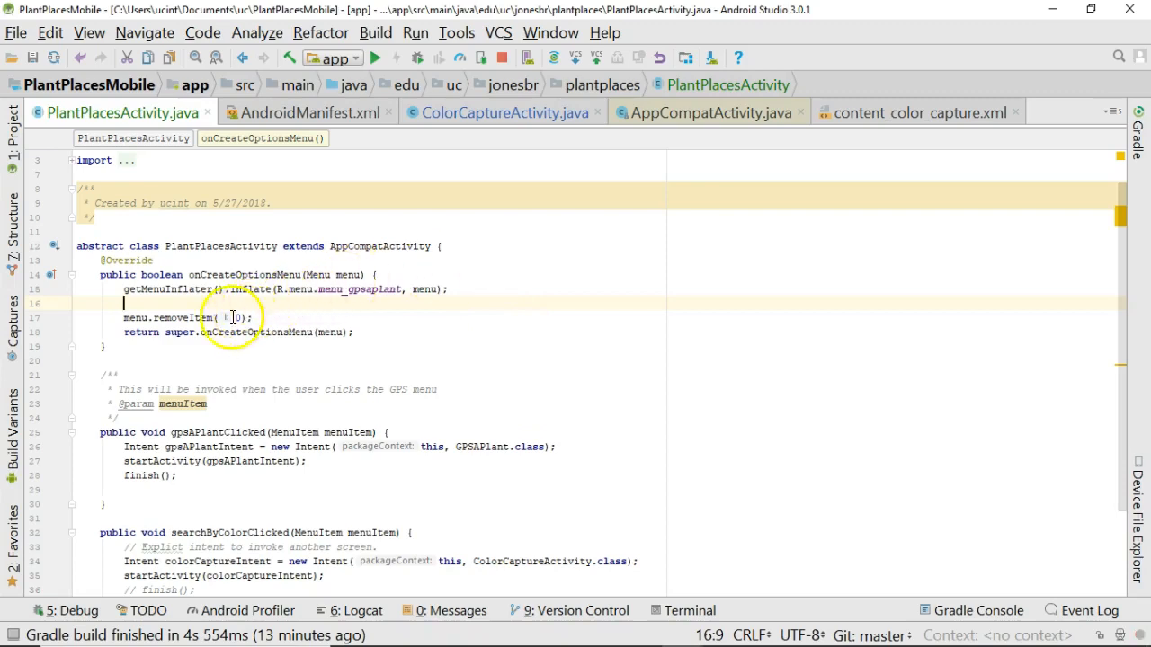
mouse_move(196, 360)
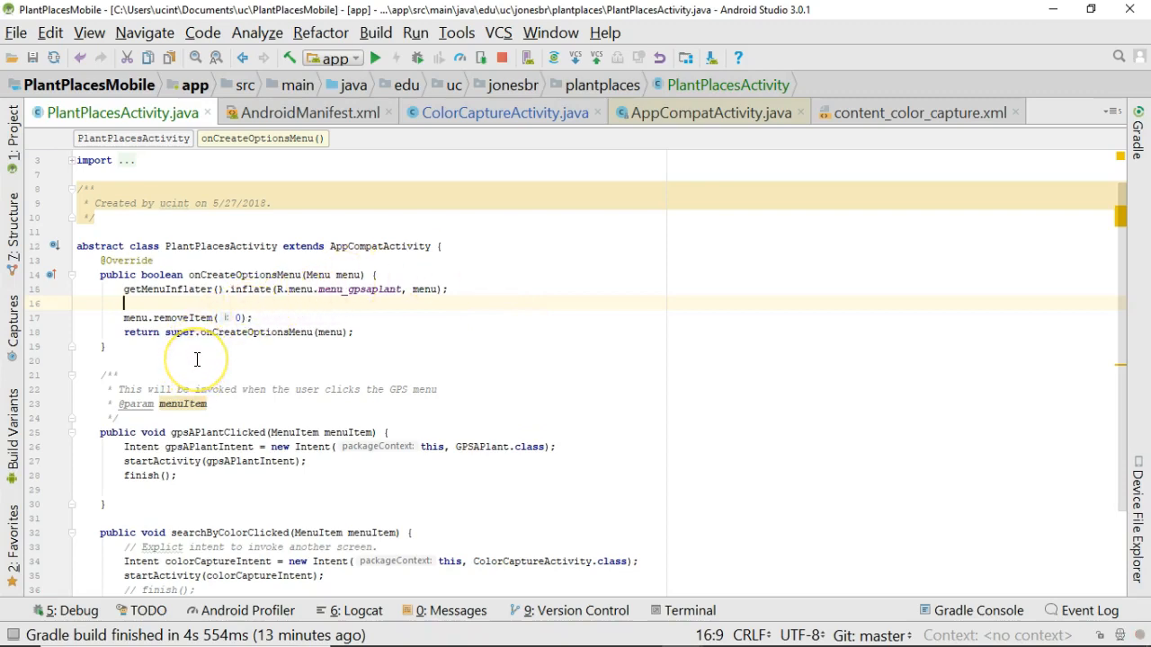
Add int currentMenuId = getCurrentMenuId(); and pass currentMenuId to menu.removeItem.
text(getCurrentMenuIt)
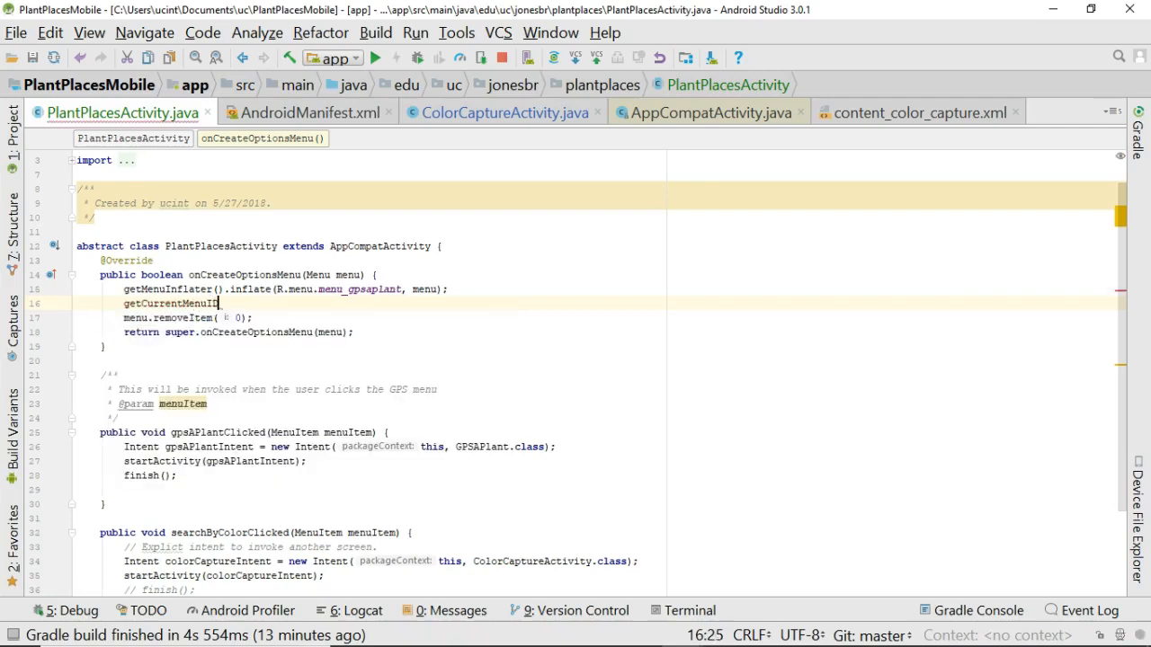
text(();)
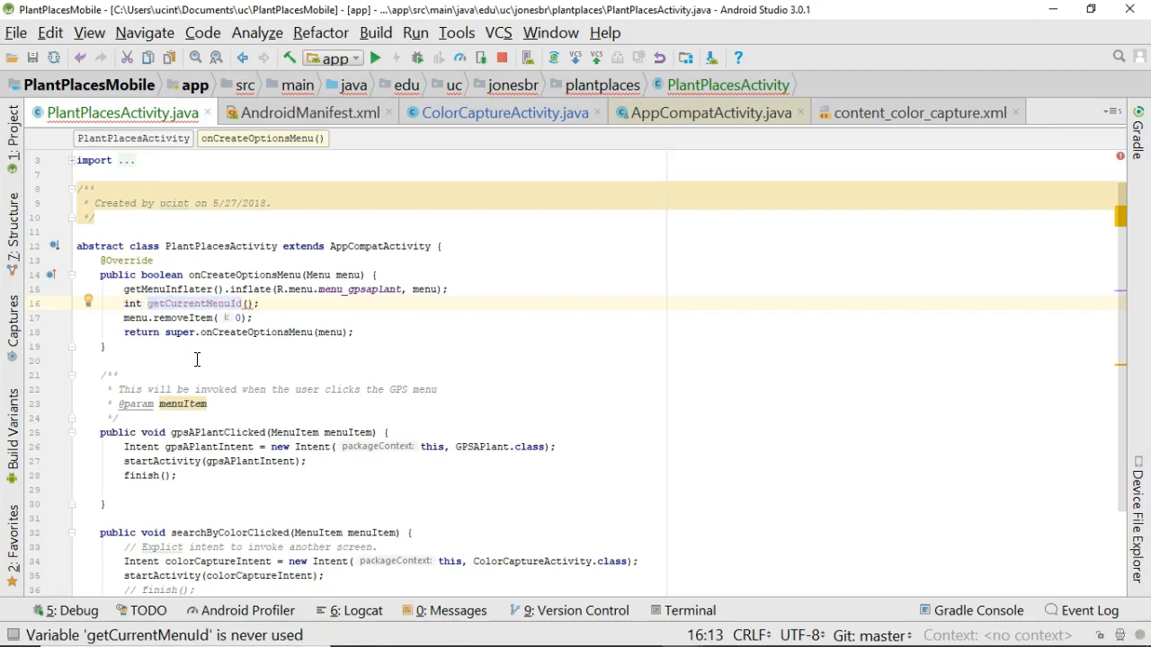
text(curreg)
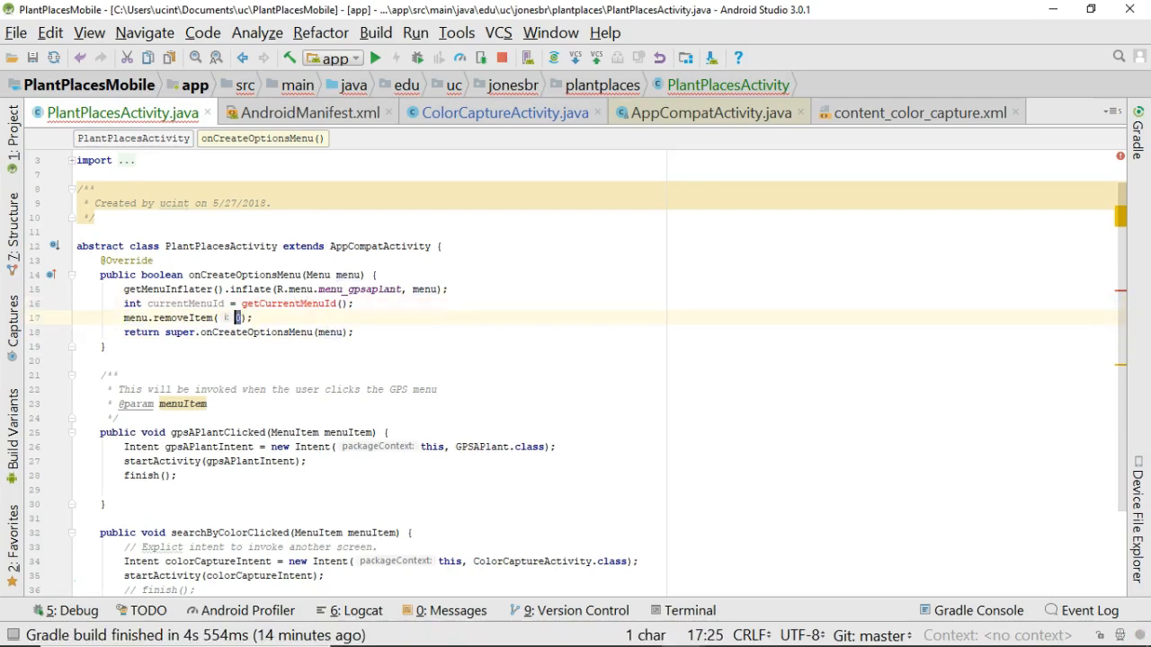
text(currentMenuId)
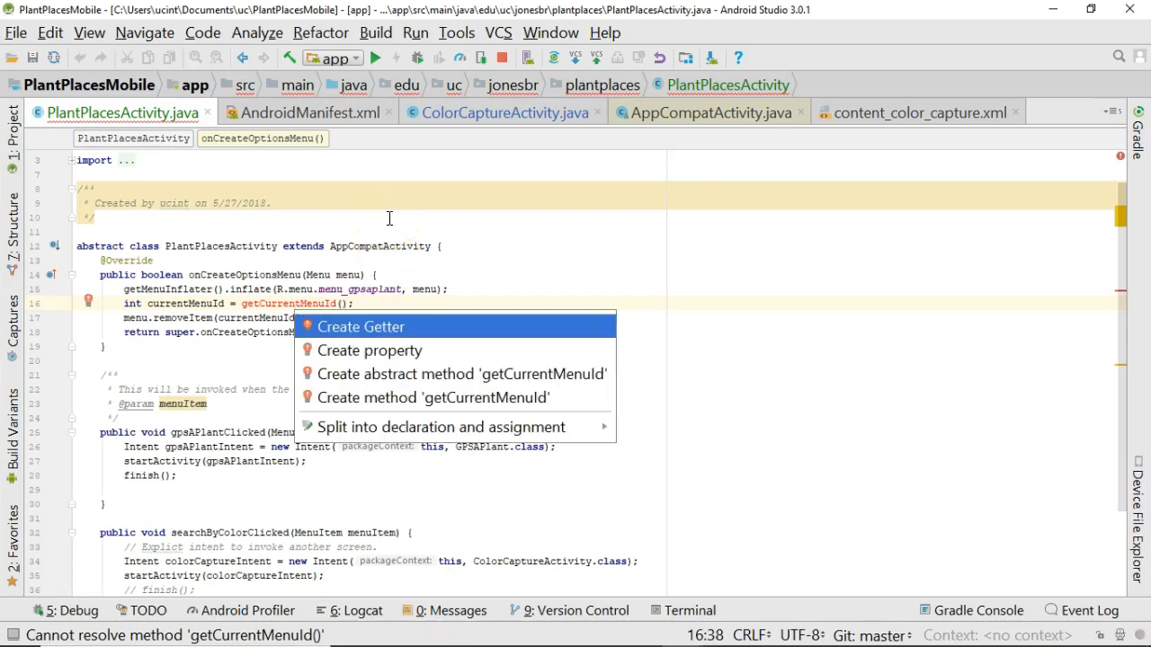
mouse_move(432, 398)
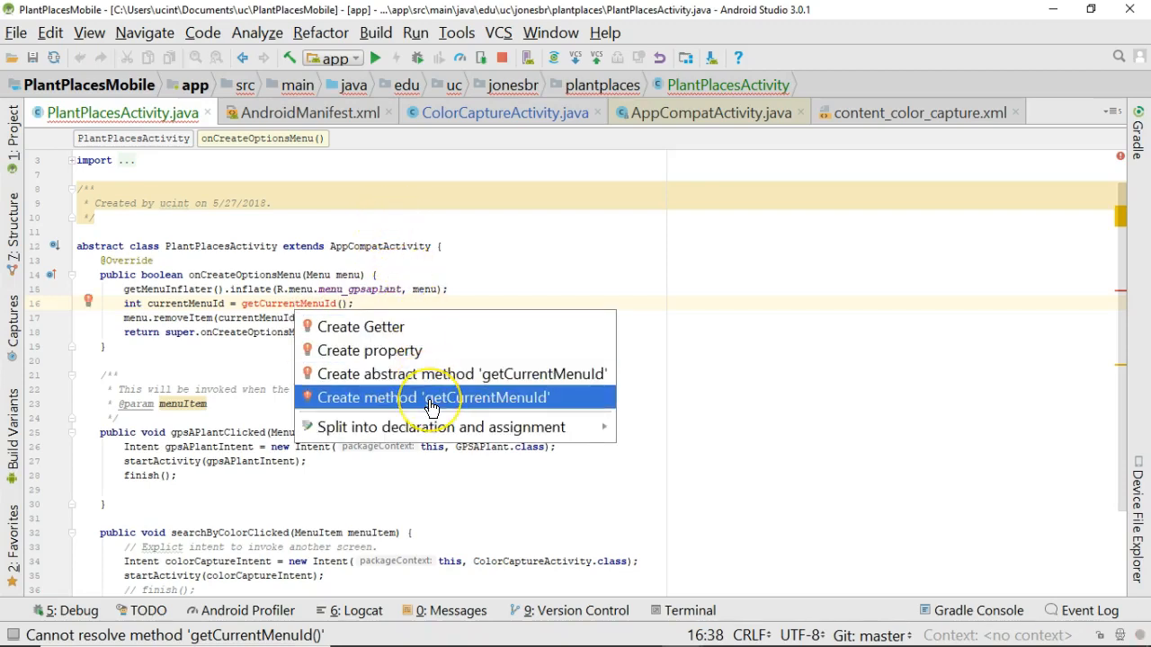
mouse_move(439, 374)
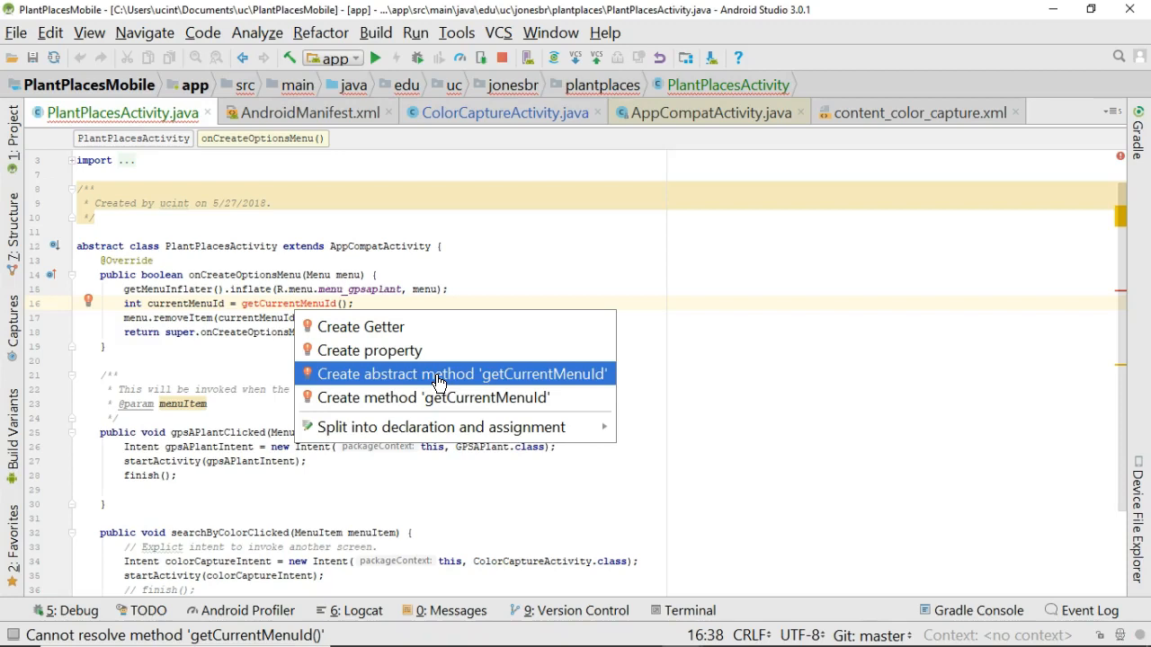
Declare getCurrentMenuId as a protected abstract int method in PlantPlacesActivity.
click(450, 373)
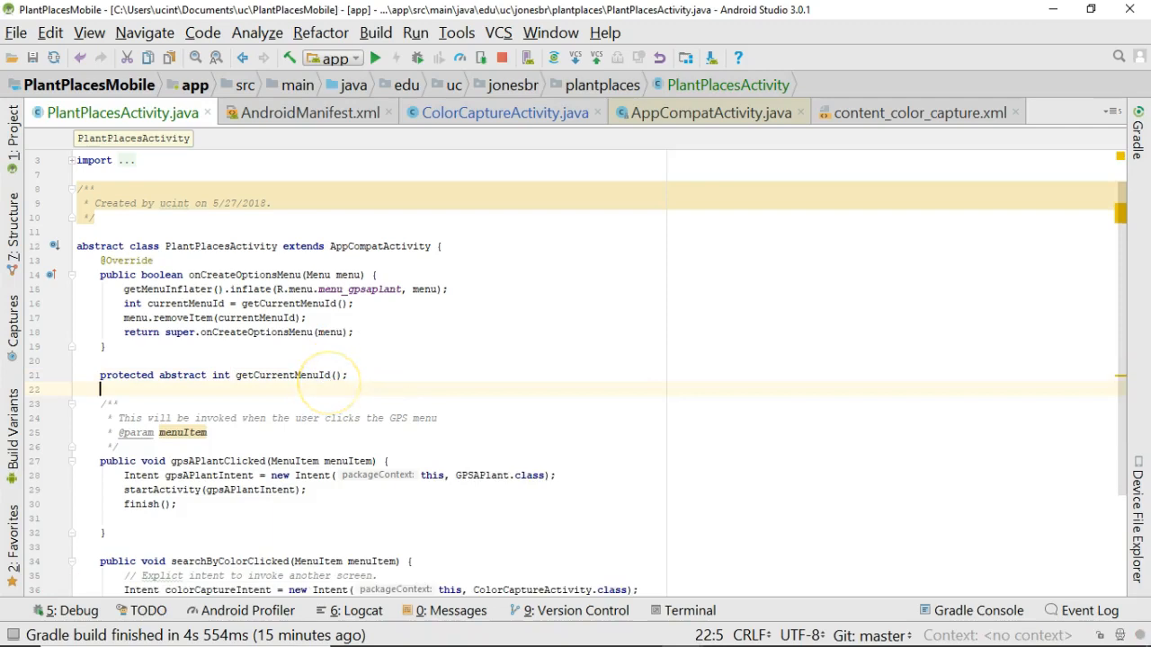
key(shift shift)
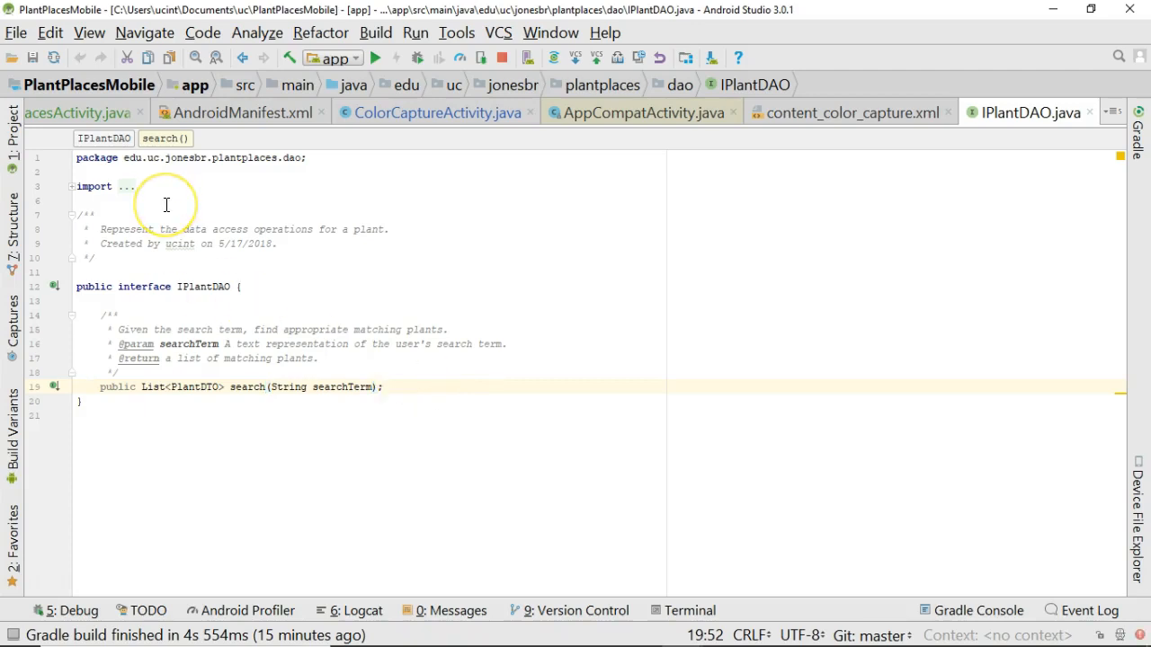
text(Pl)
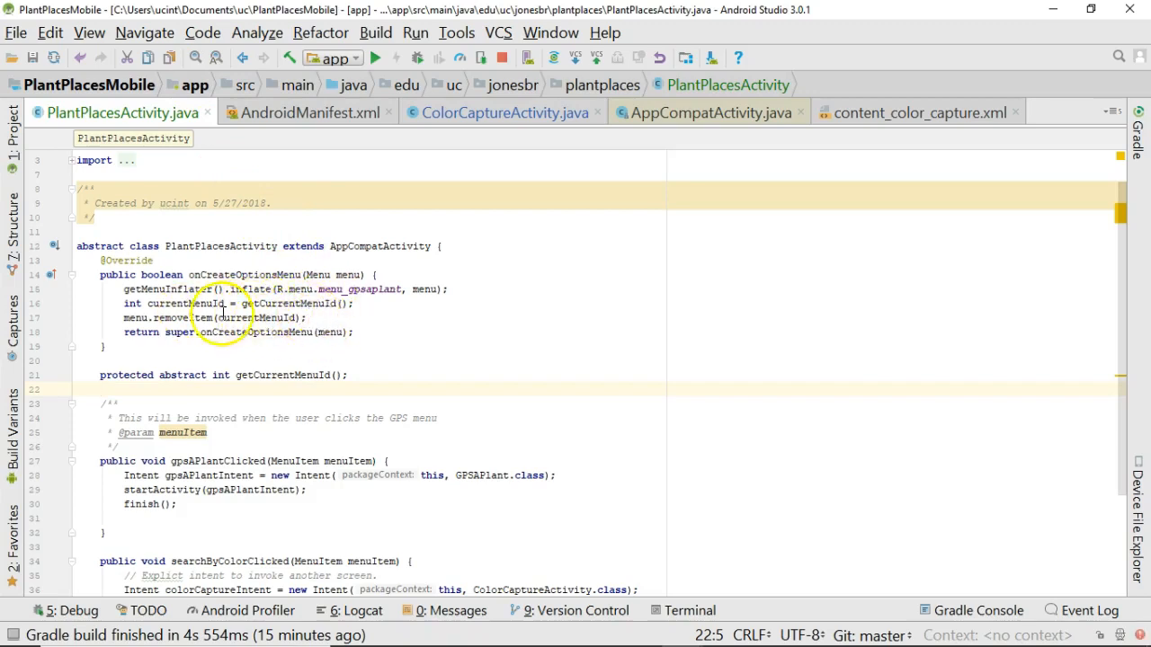
click(340, 303)
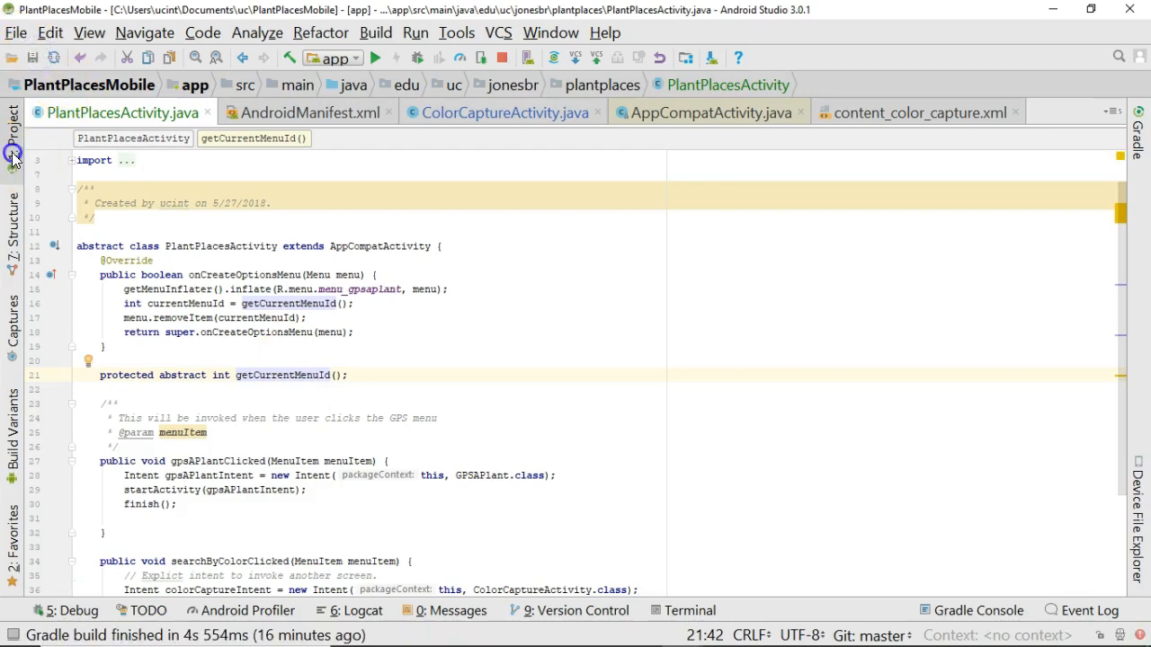
click(11, 153)
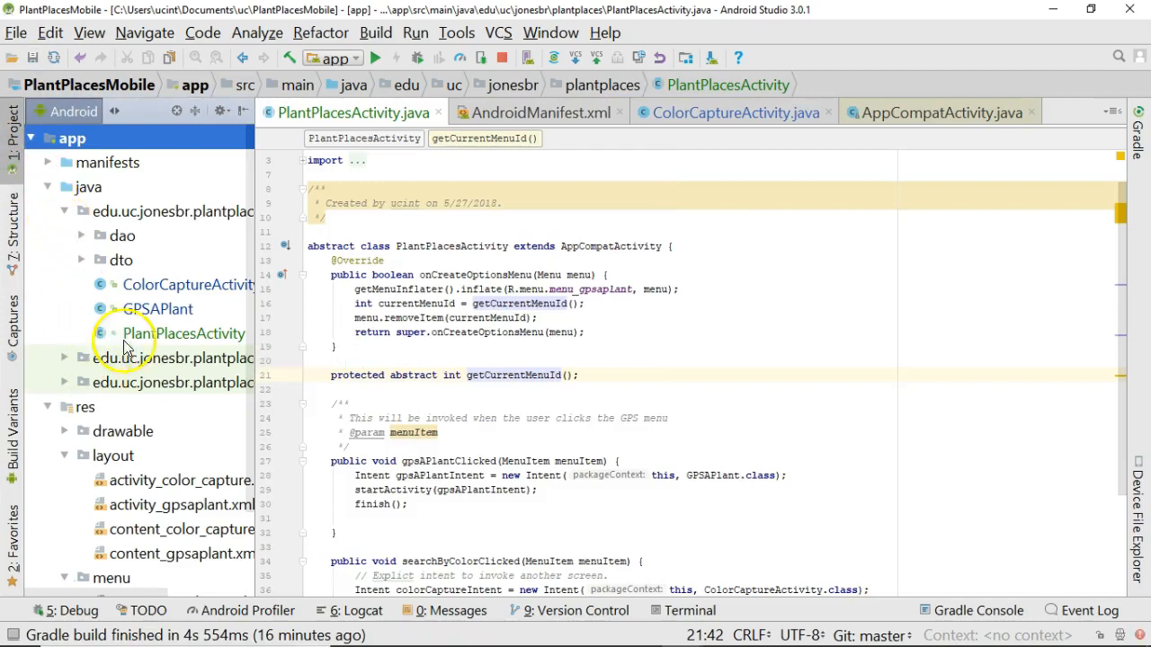
Open GPSAPlant and implement a getCurrentMenuId override stub returning 0.
double_click(157, 308)
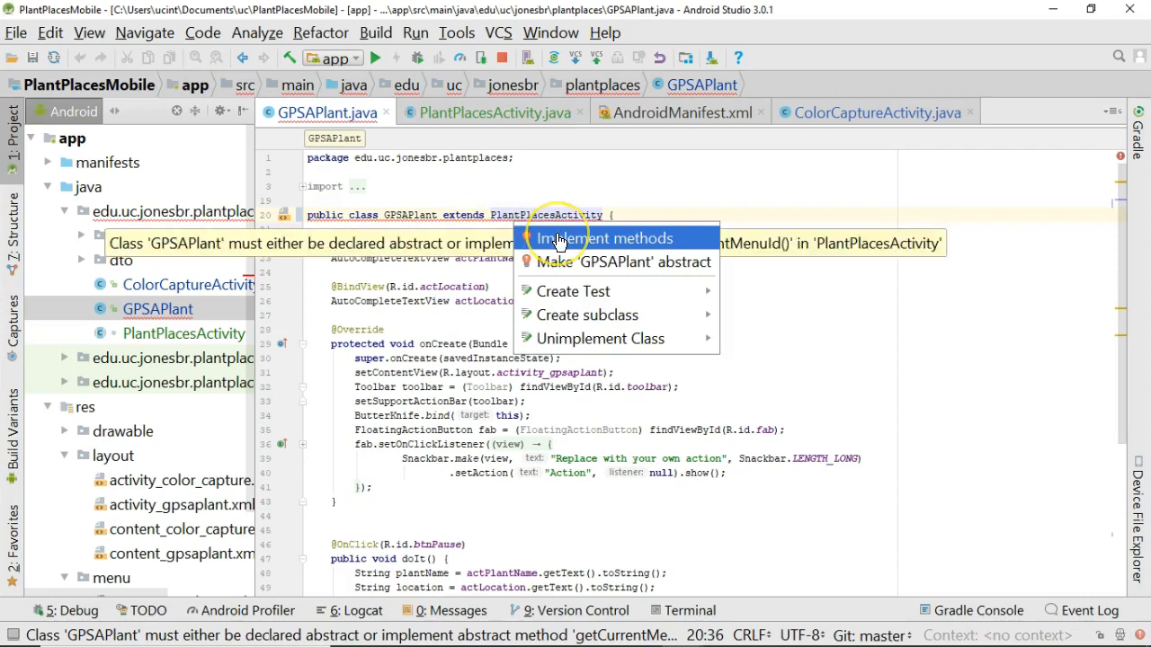
mouse_move(557, 241)
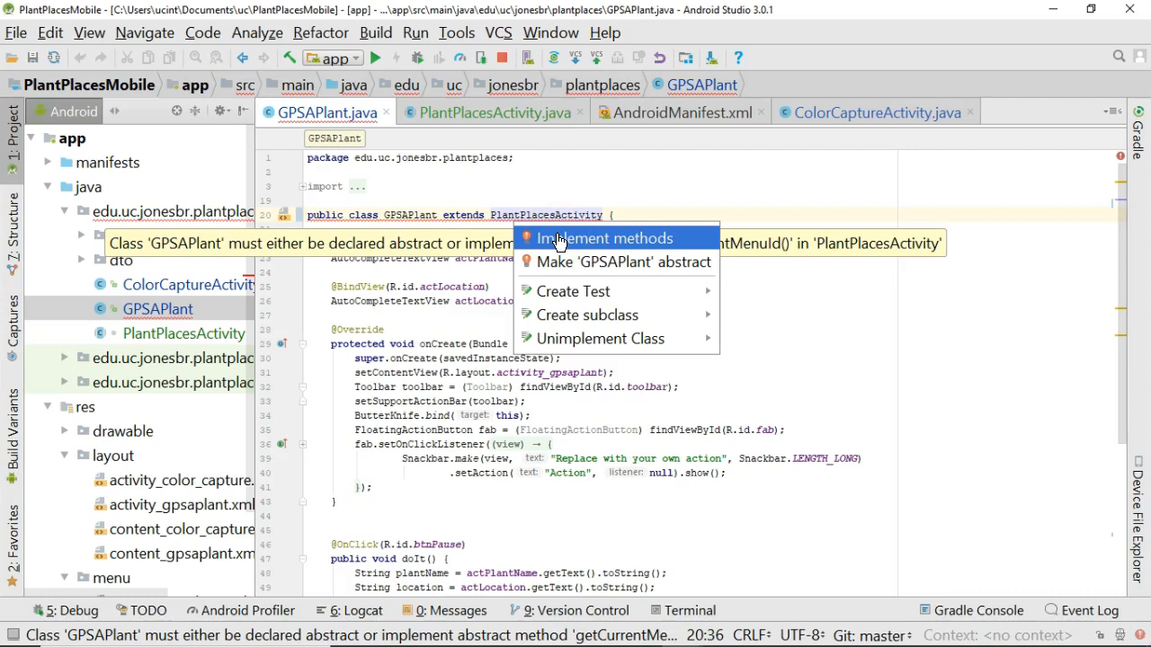
click(605, 238)
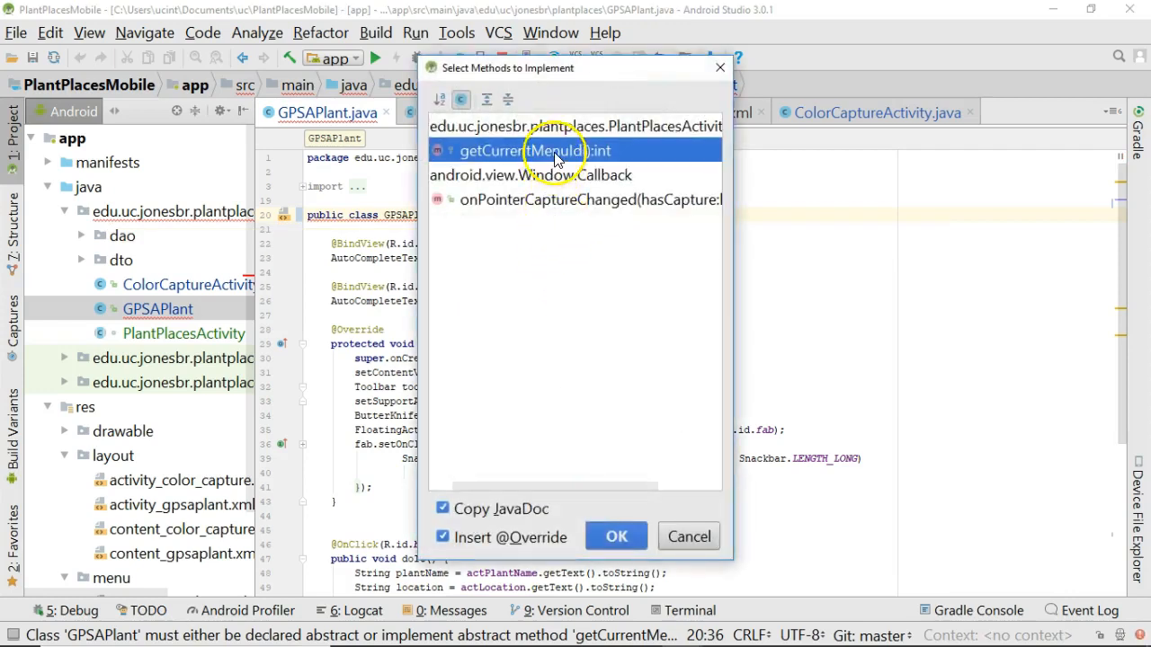
click(615, 536)
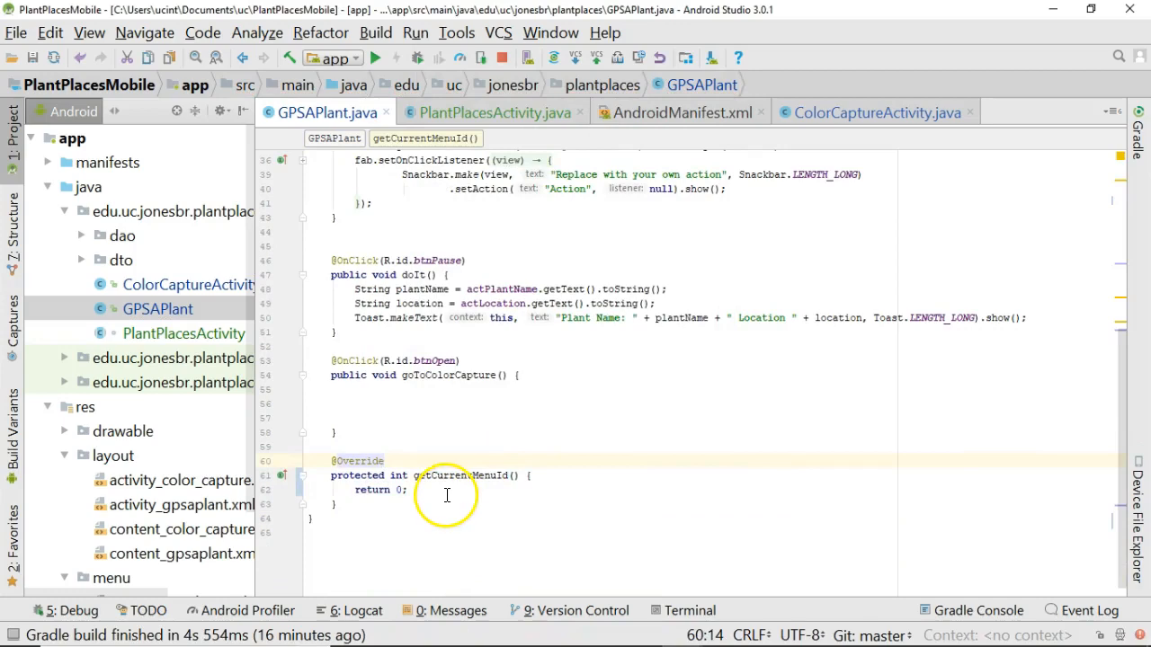
key(alt+tab)
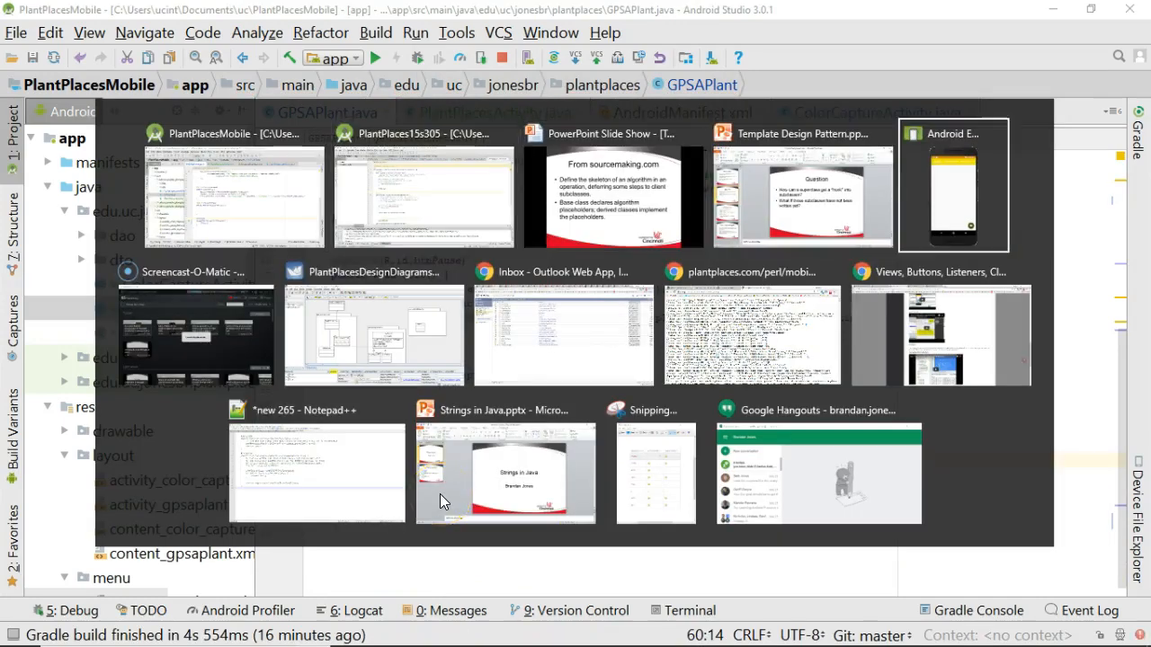
Select the GPSAPlant and ColorCaptureActivity class boxes in the ArgoUML class diagram.
click(374, 331)
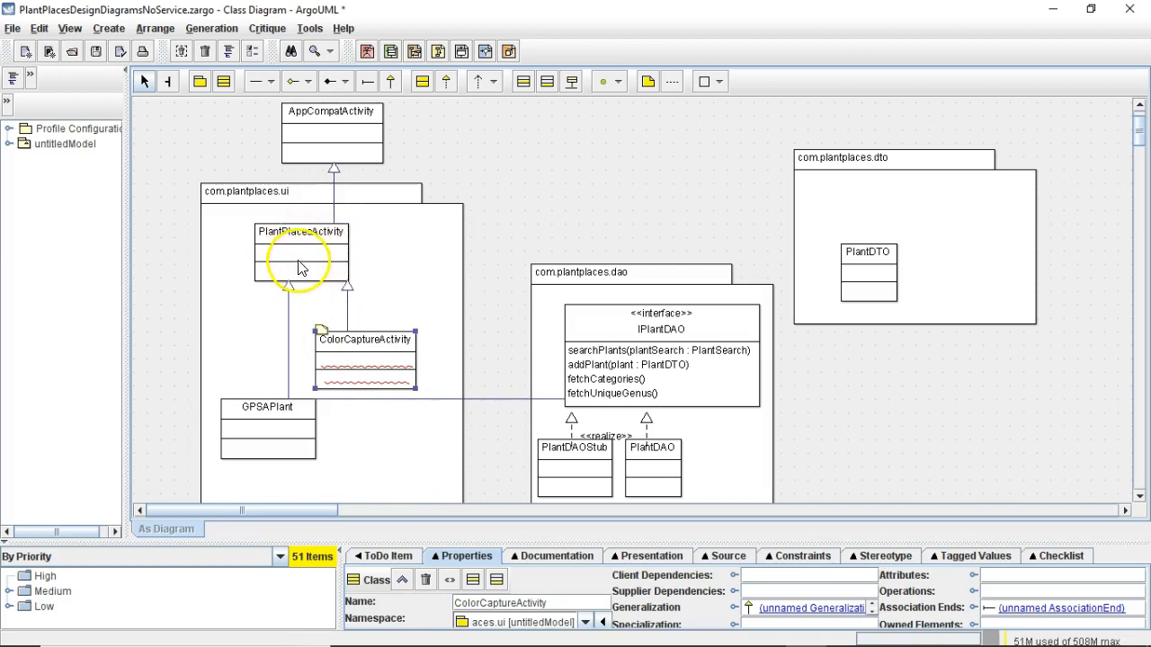
mouse_move(295, 266)
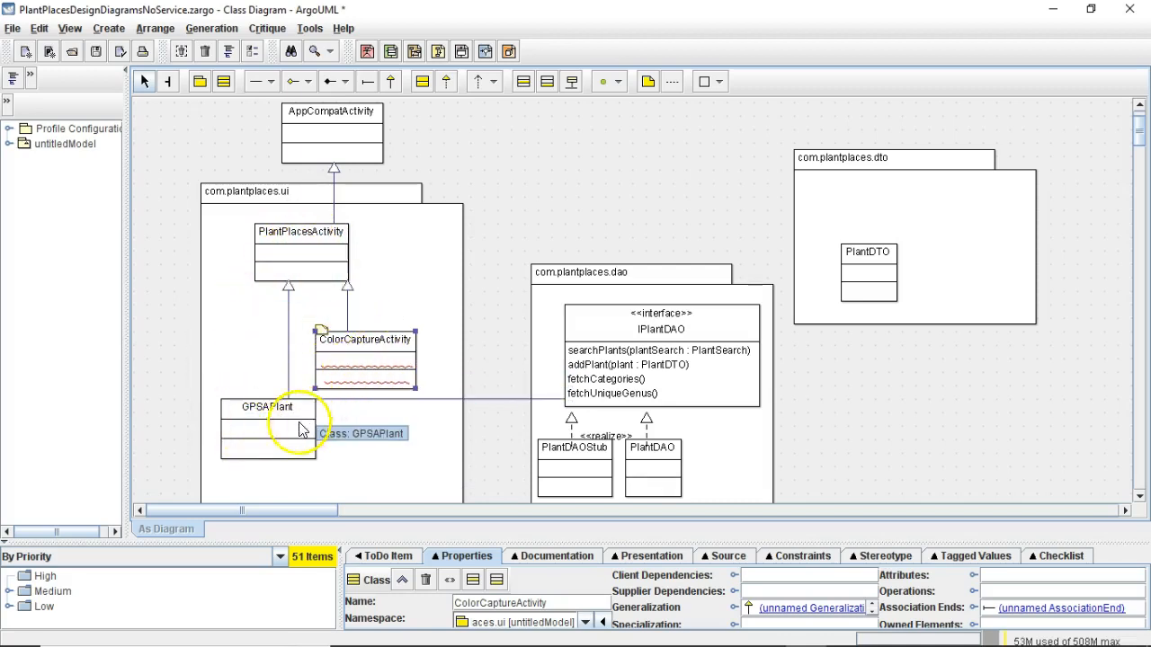
mouse_move(254, 438)
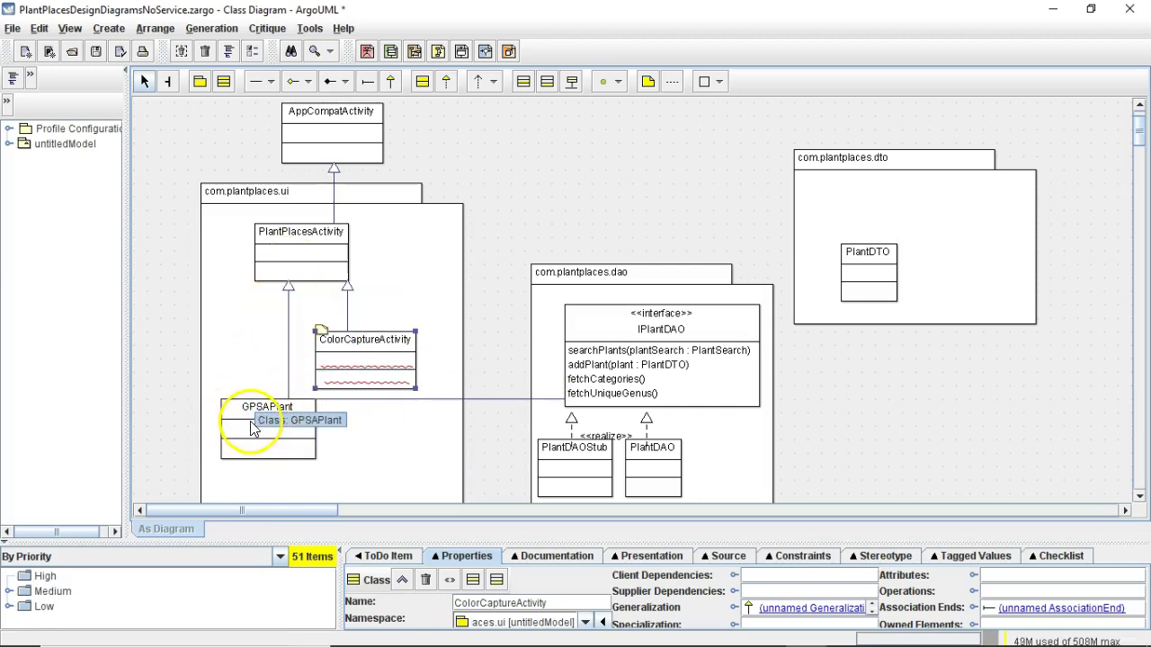
click(298, 247)
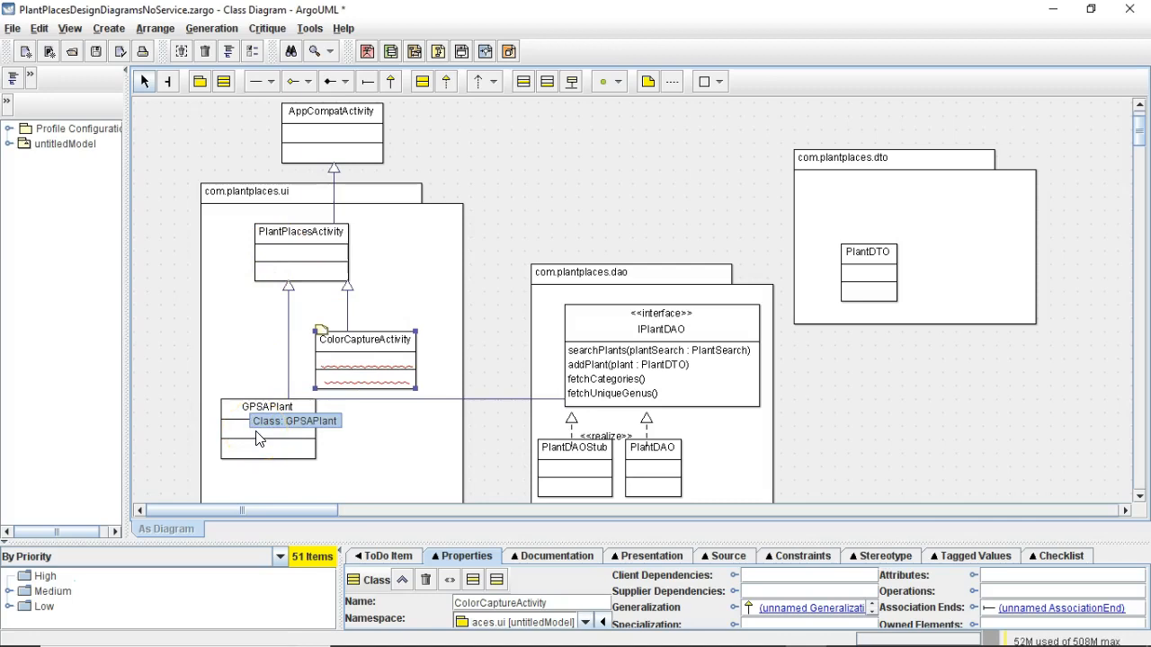
click(365, 340)
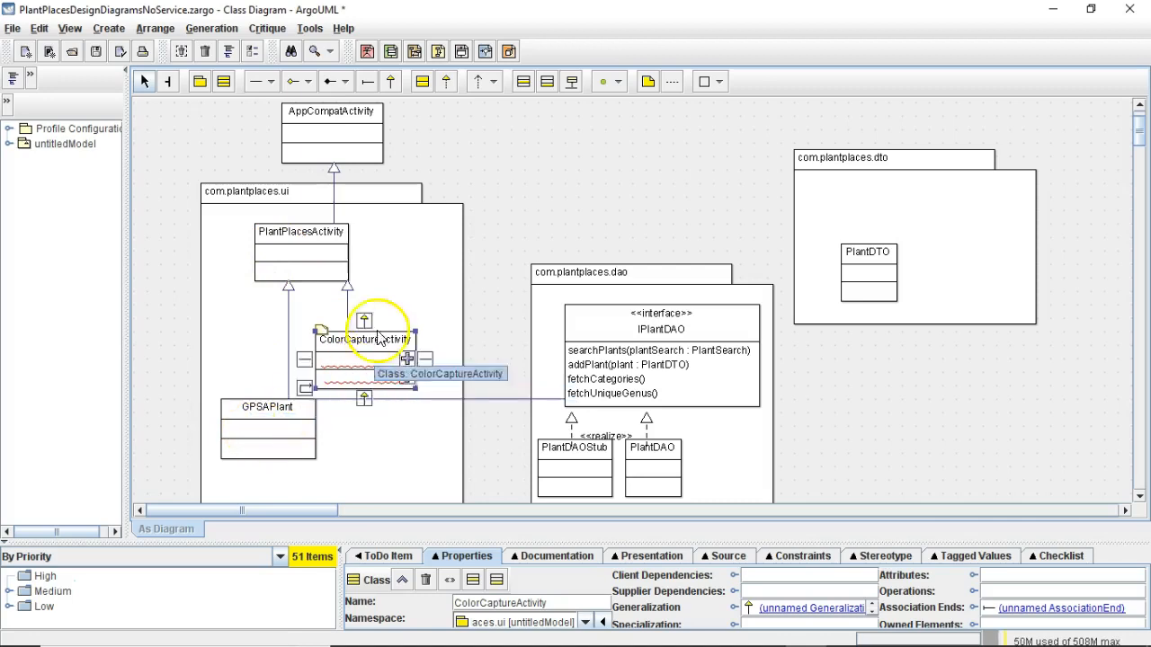
mouse_move(427, 373)
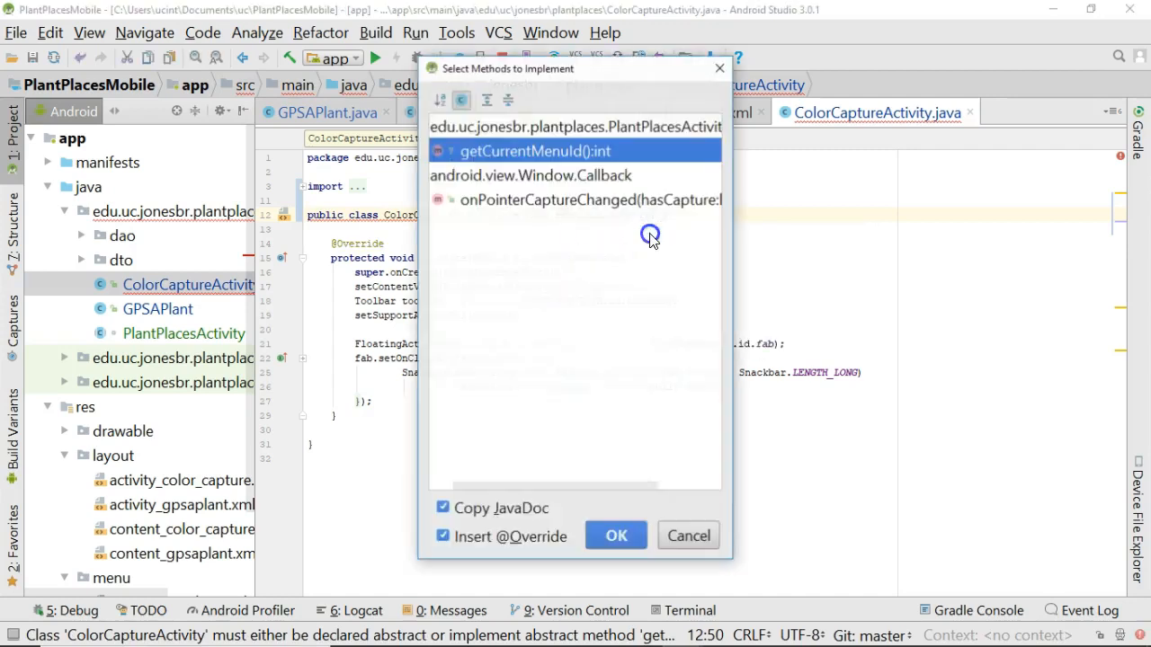
Add the getCurrentMenuId override to ColorCaptureActivity and reopen GPSAPlant.
click(616, 535)
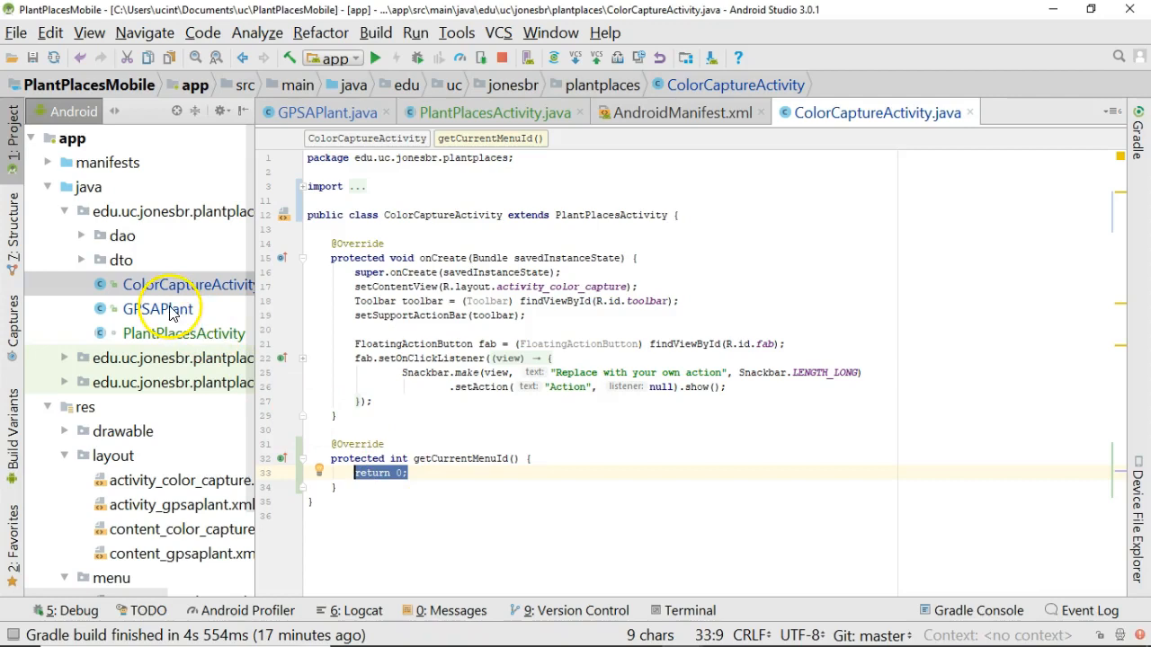
click(158, 309)
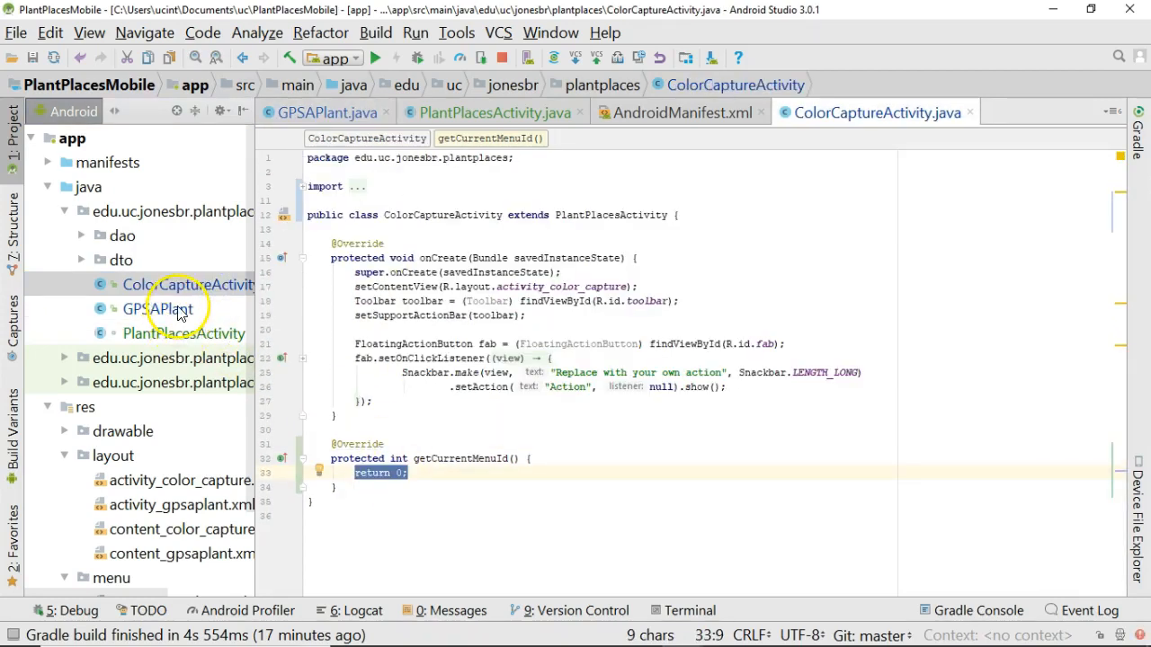
click(157, 308)
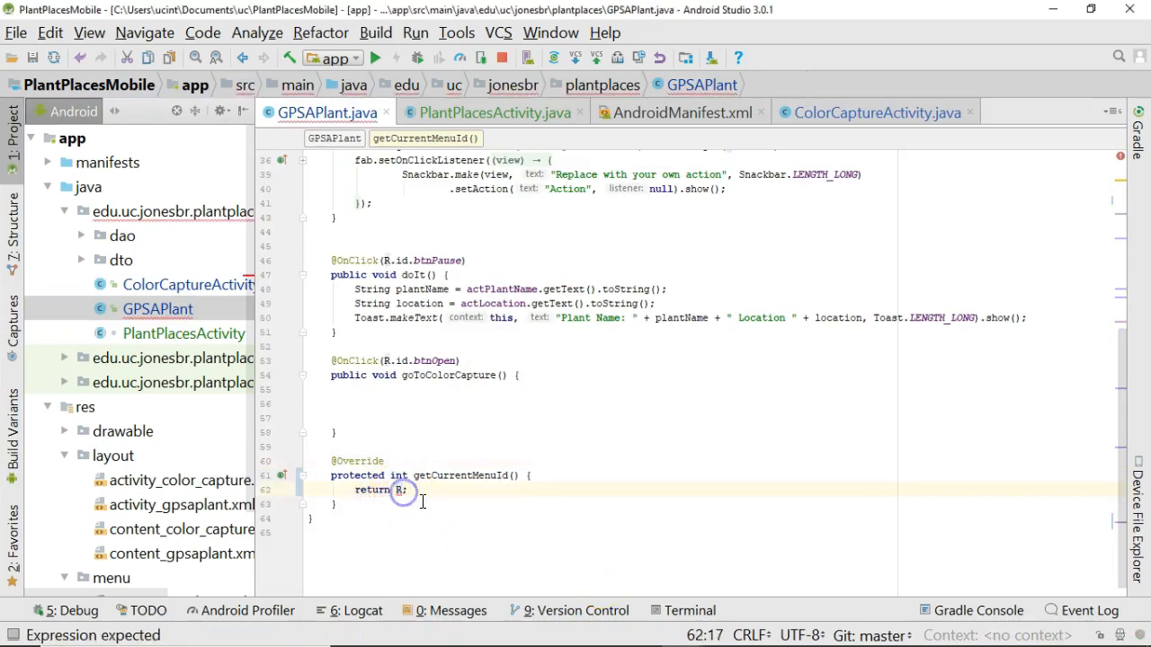
Begin changing the subclasses' return values to R.id menu ids, such as capturecolor.
text(.id.)
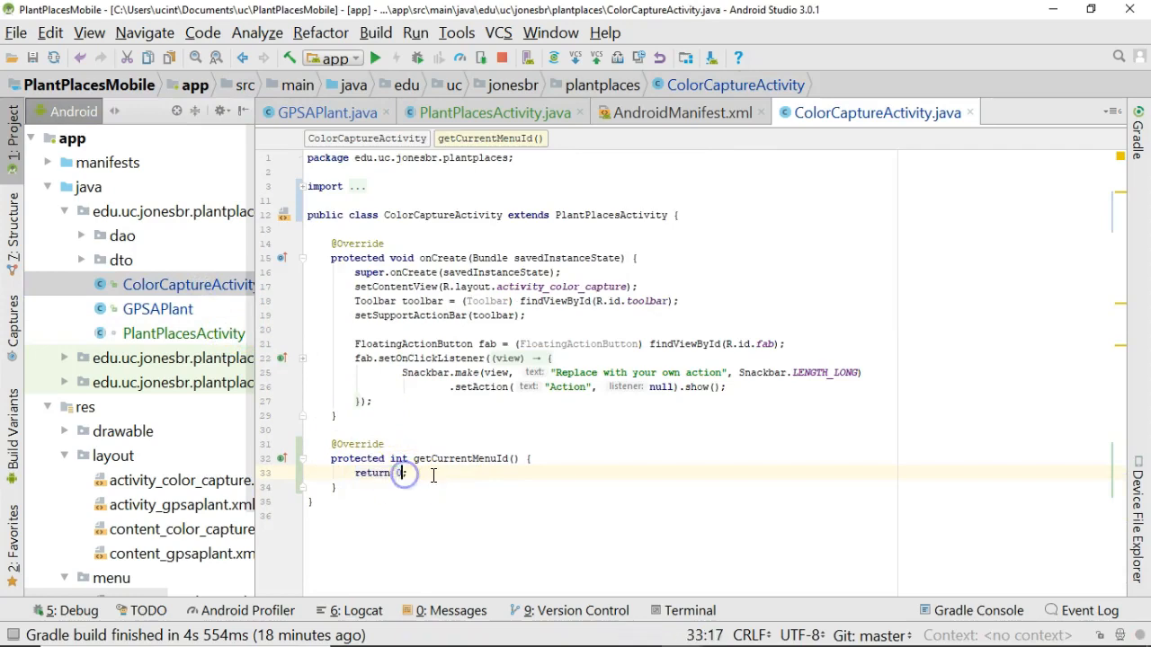
text(R.id)
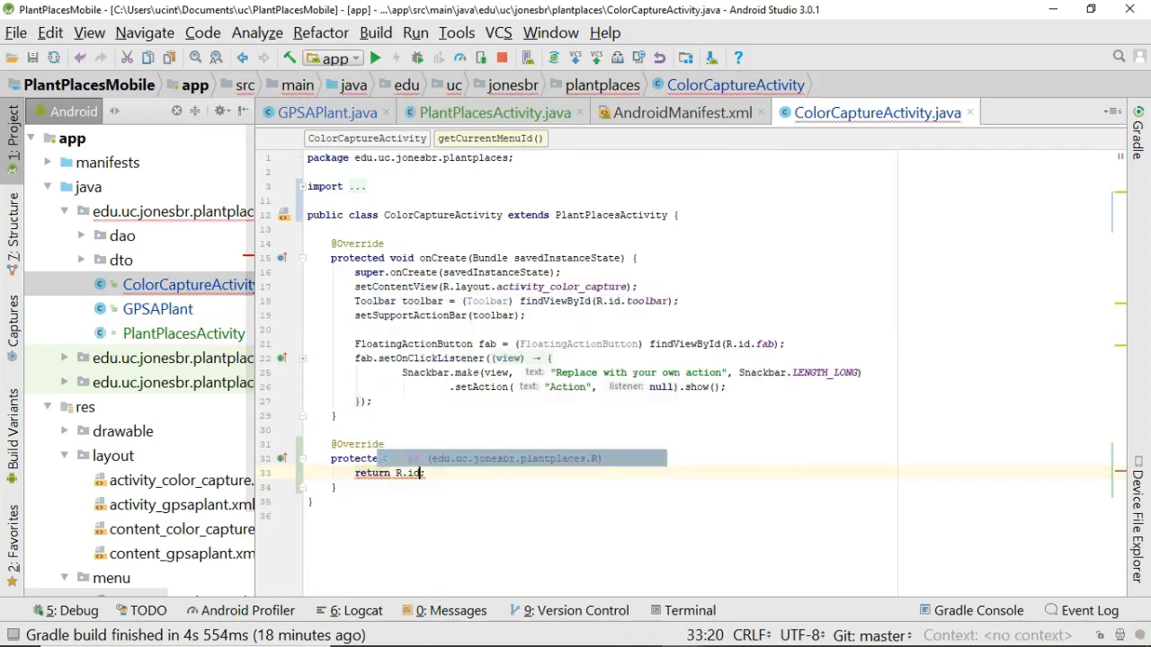
text(col;)
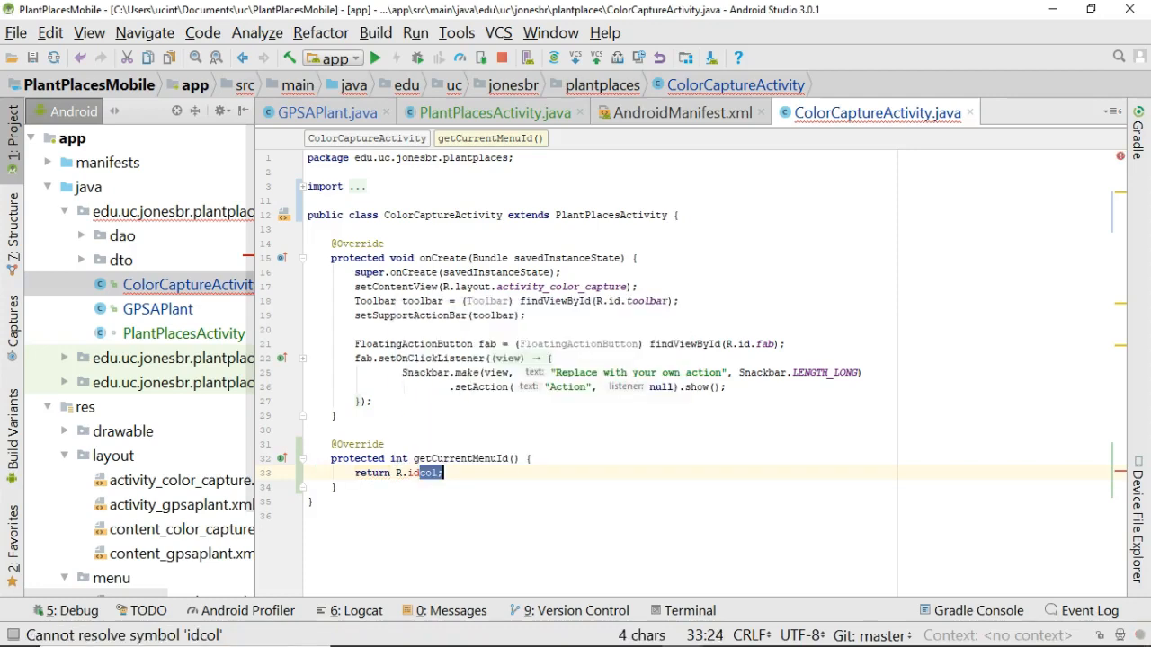
text(cap)
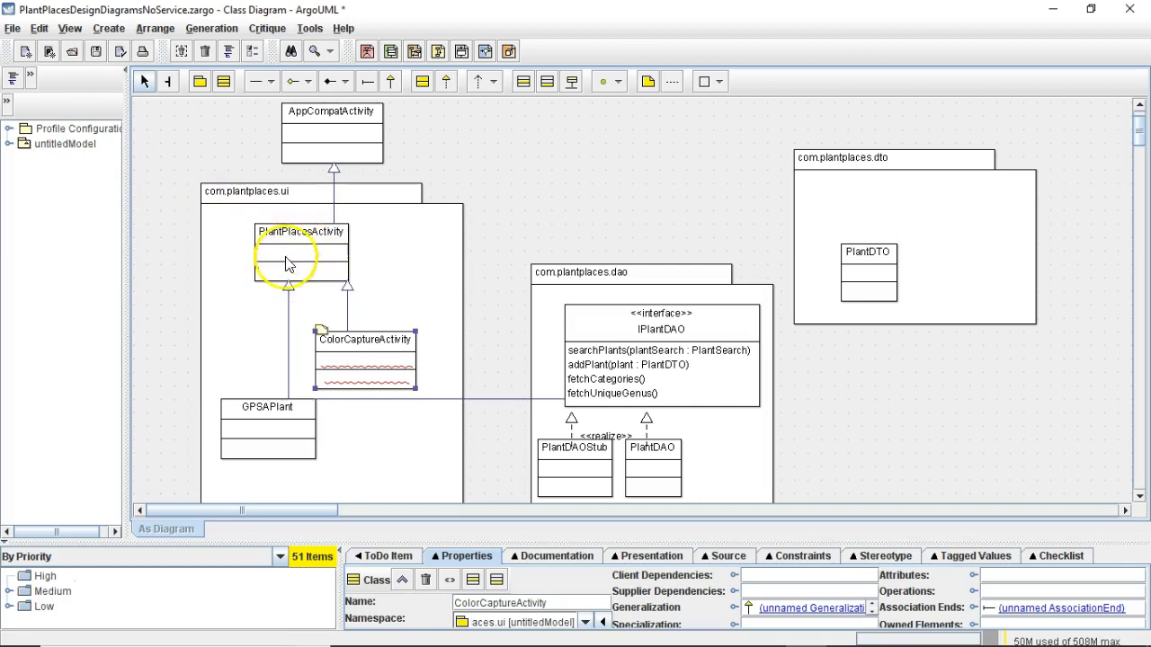
mouse_move(303, 266)
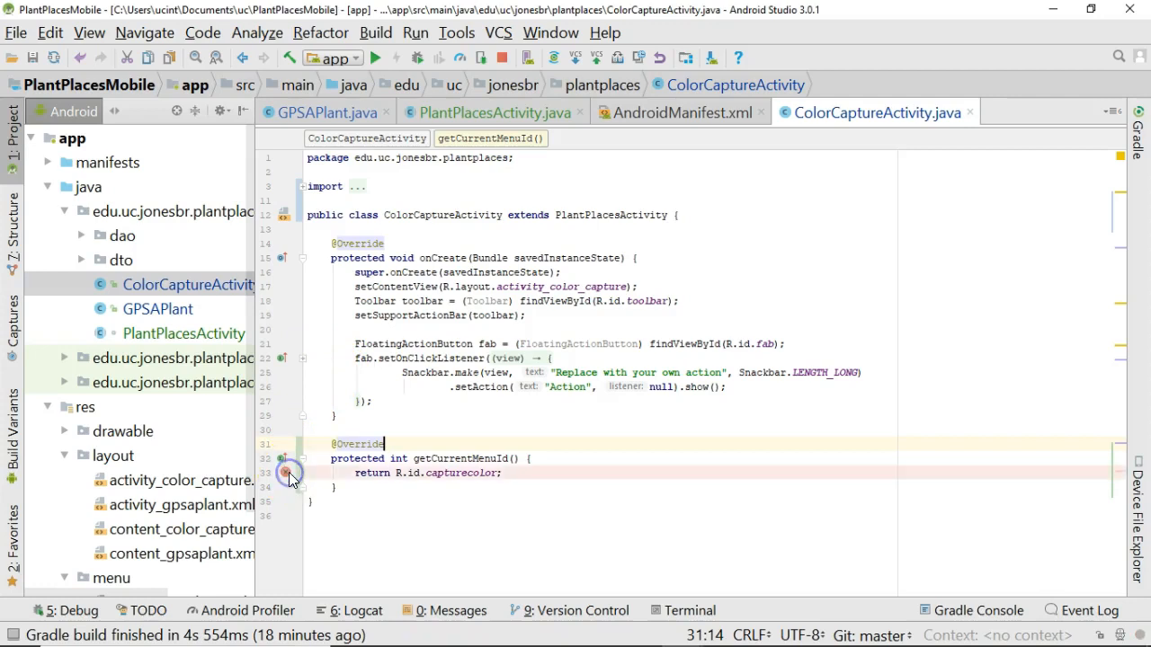
Set breakpoints on ColorCaptureActivity's capturecolor return and PlantPlacesActivity's menu-inflate line.
click(159, 308)
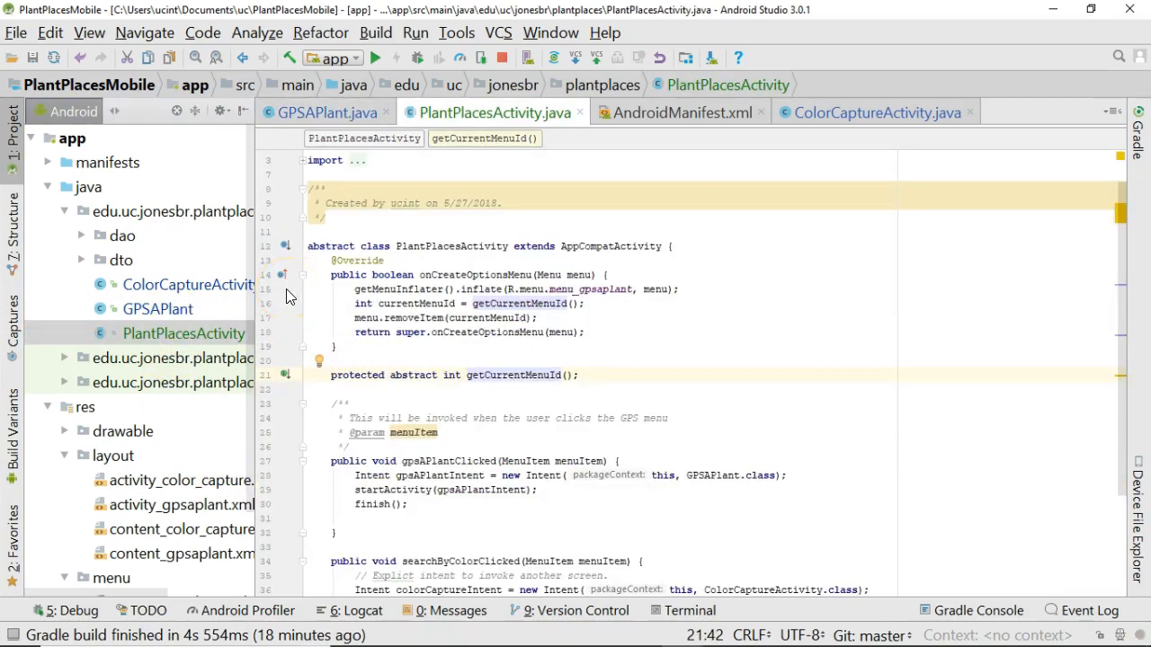
click(287, 289)
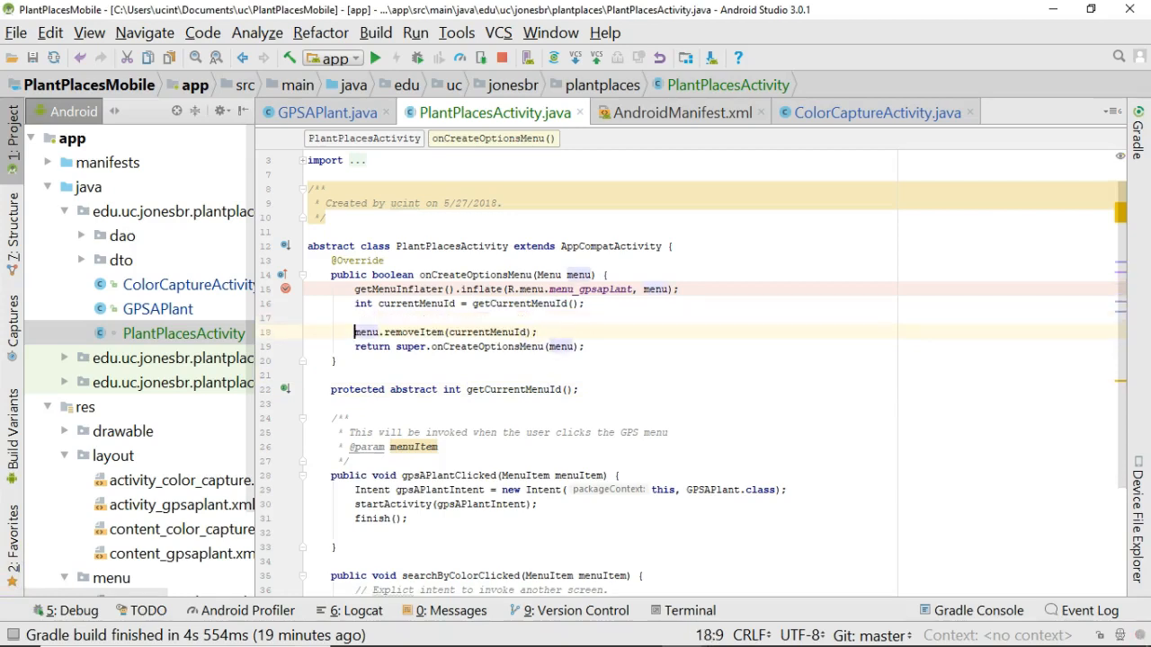
Guard menu.removeItem with if (currentMenuId != 0), save all files, and start debugging the app.
text(if)
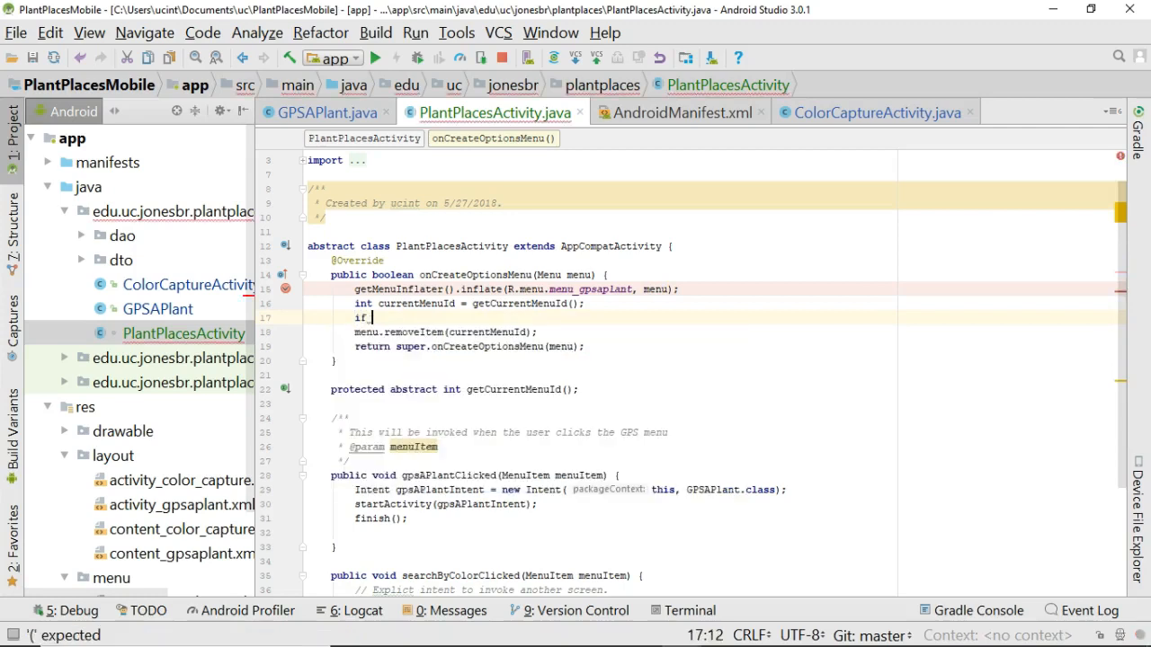
text((currentMenuId)
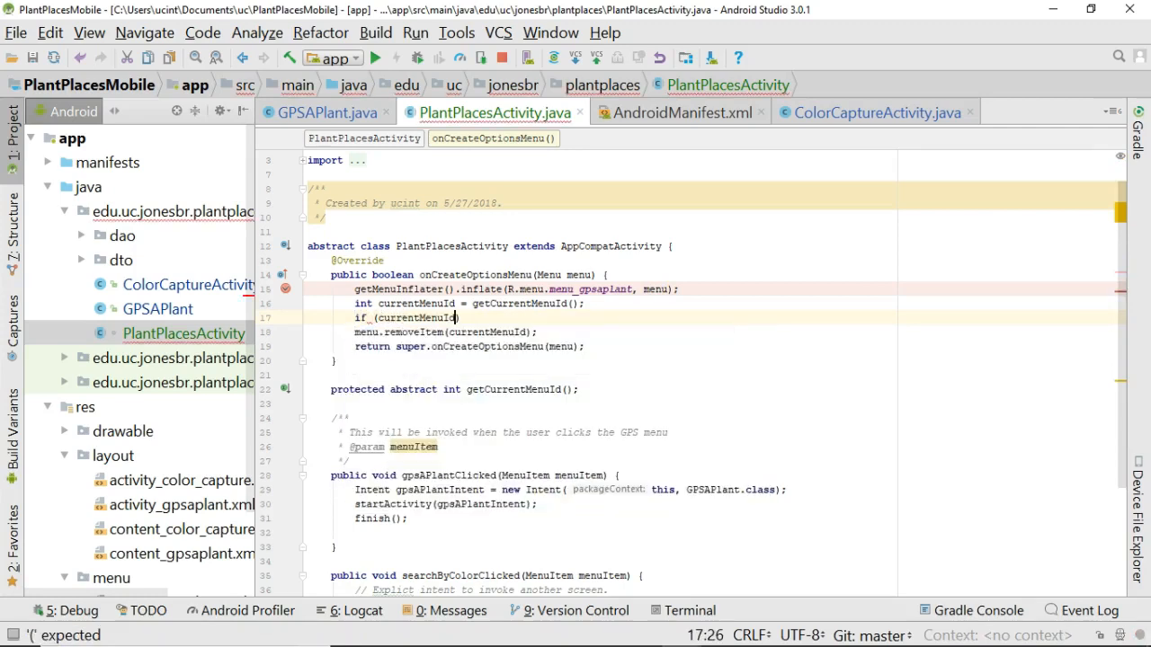
text(!= 0)
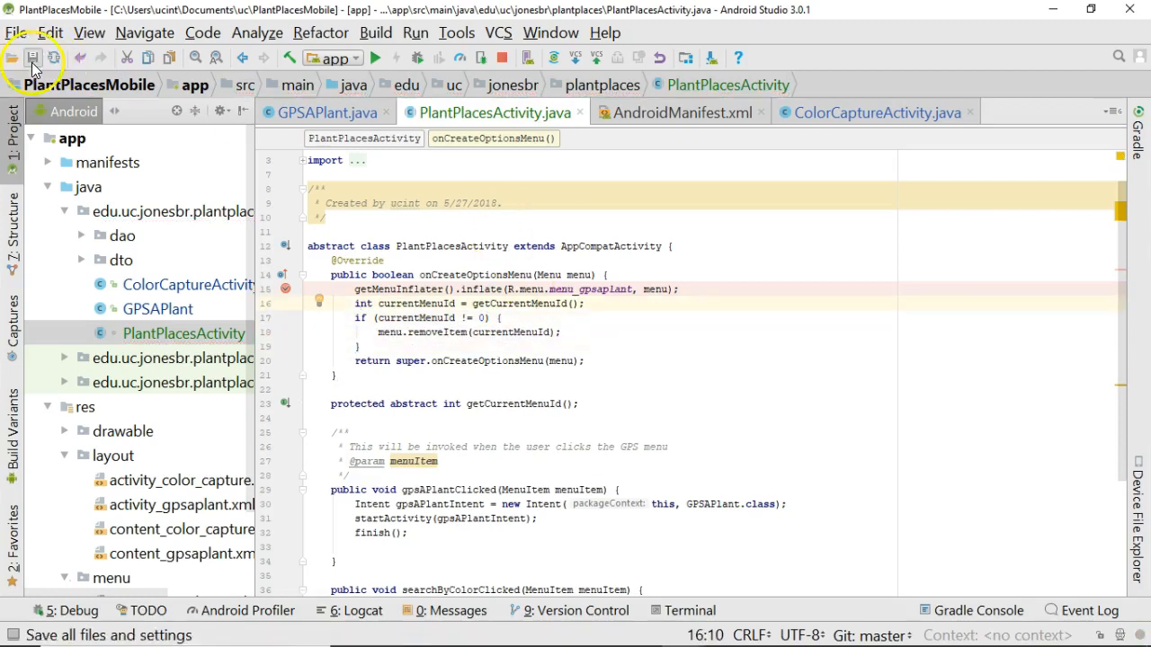
click(402, 57)
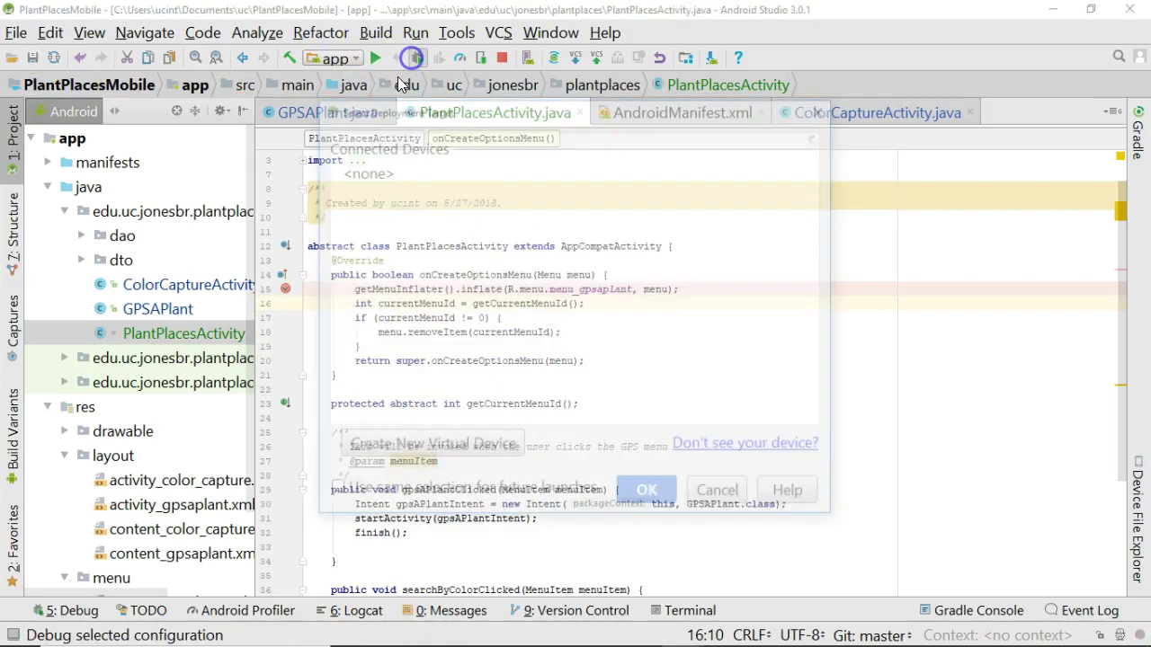
click(649, 489)
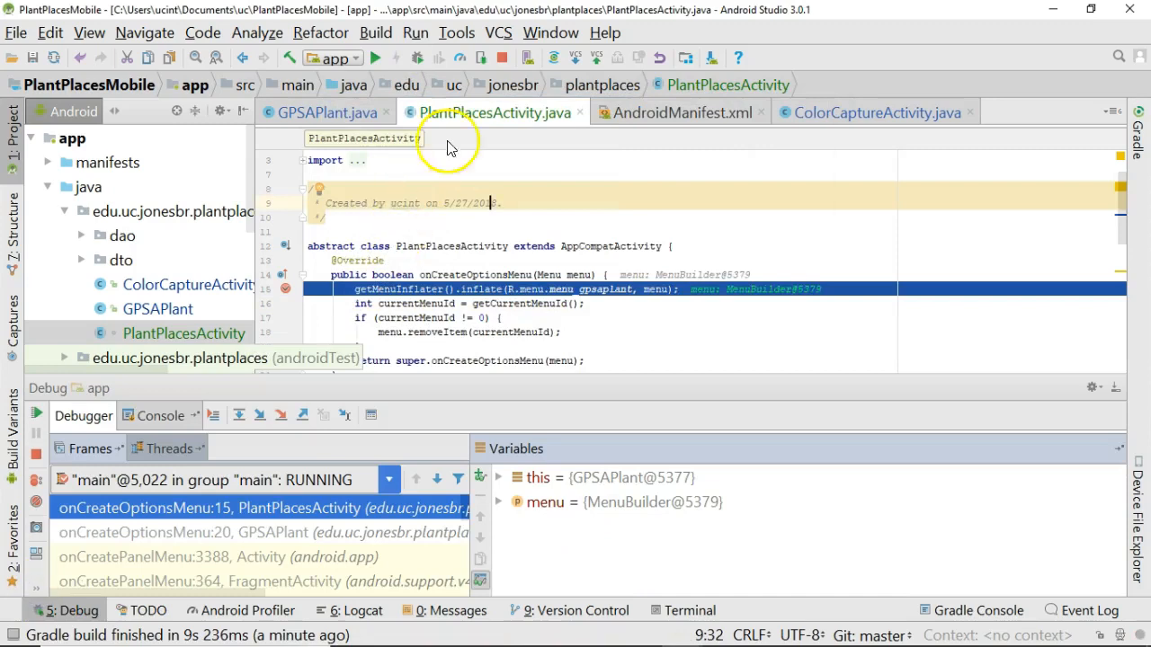
mouse_move(504, 112)
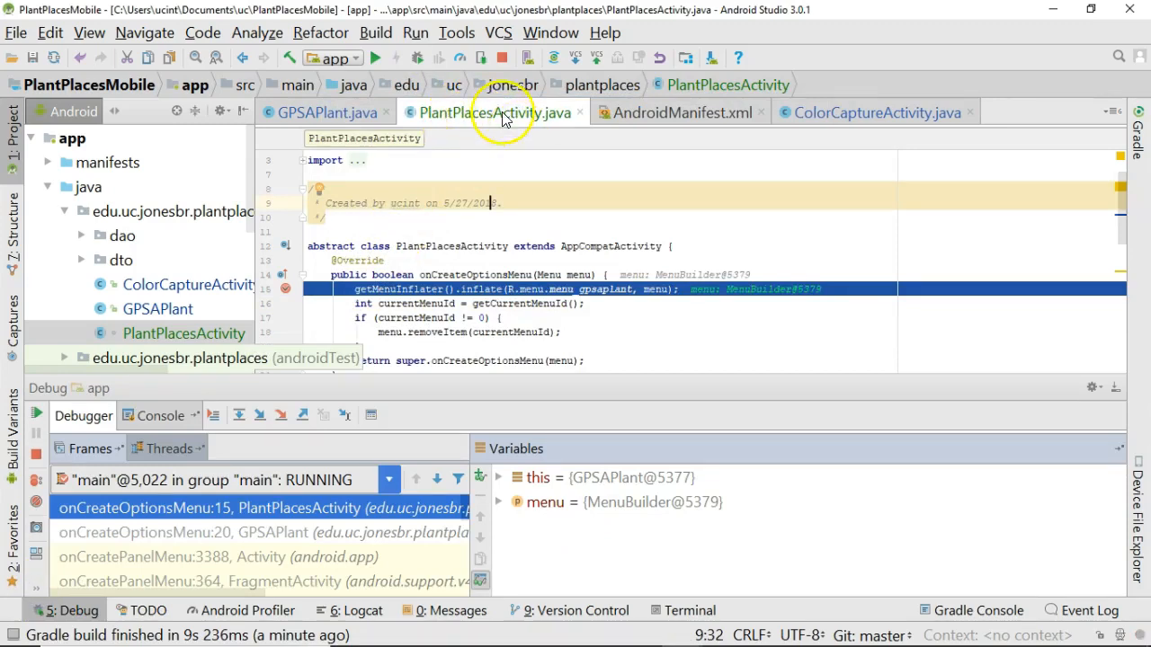
mouse_move(388, 81)
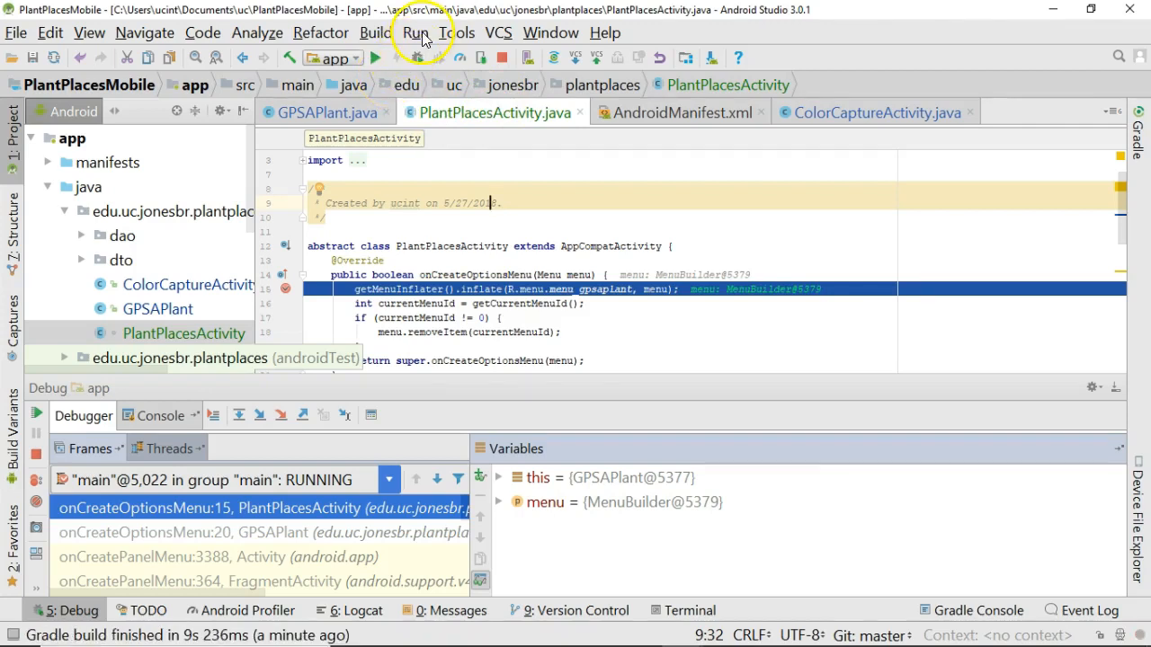
Open the Run menu for Step Over, Step Into and Resume while paused at line 15.
click(416, 33)
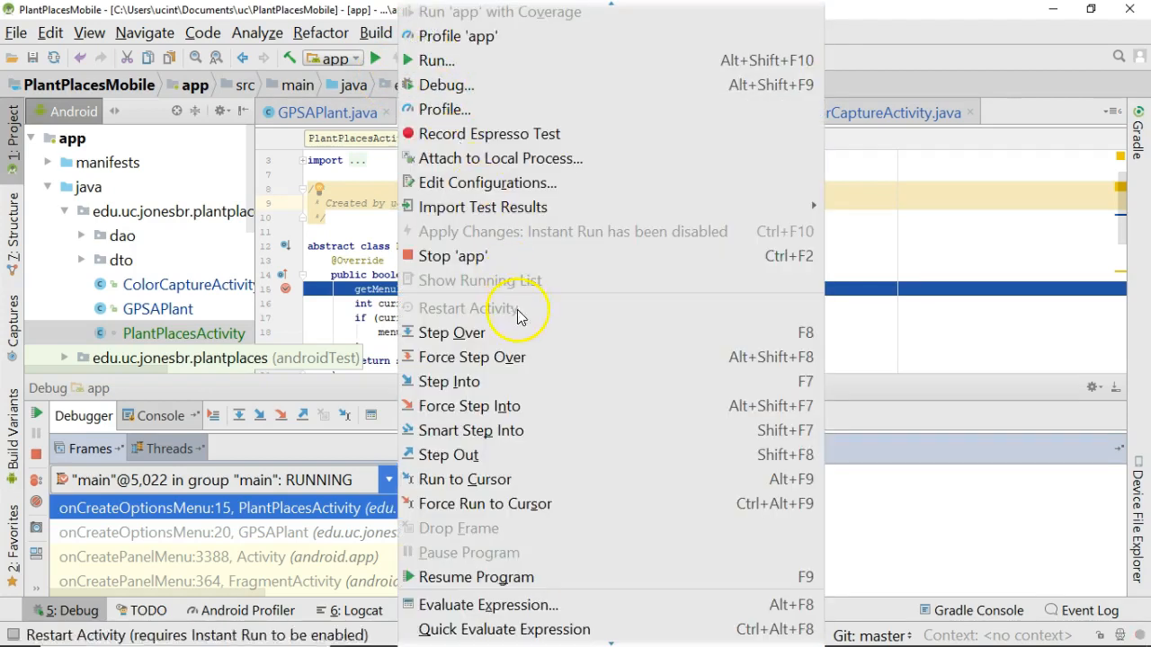
mouse_move(527, 333)
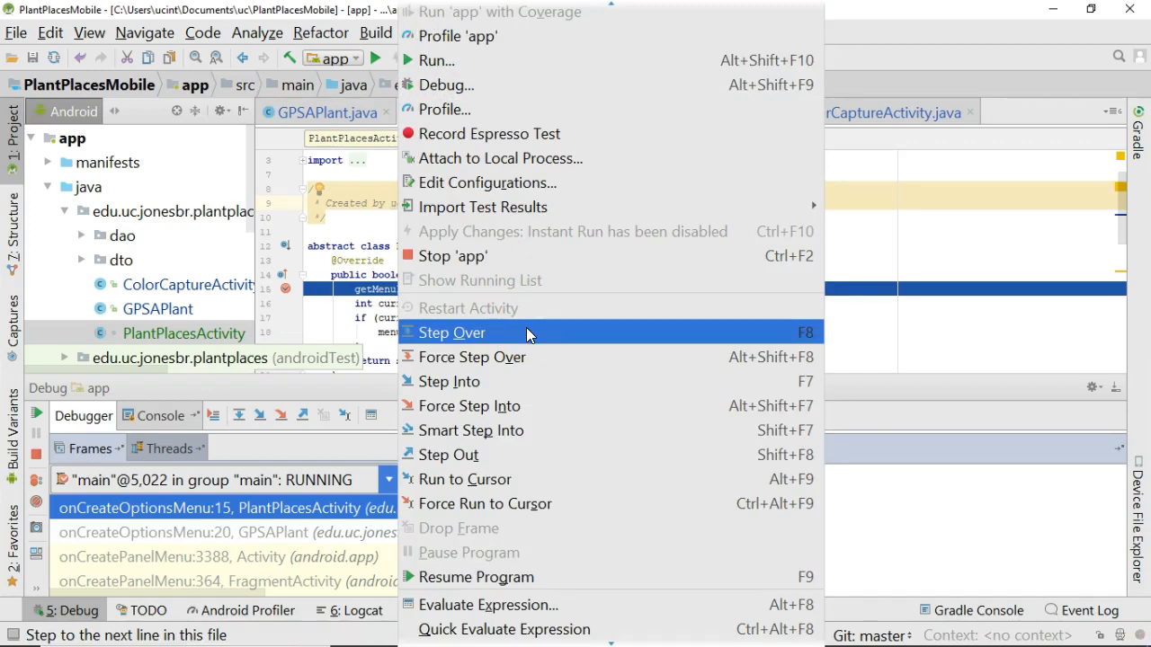
mouse_move(530, 381)
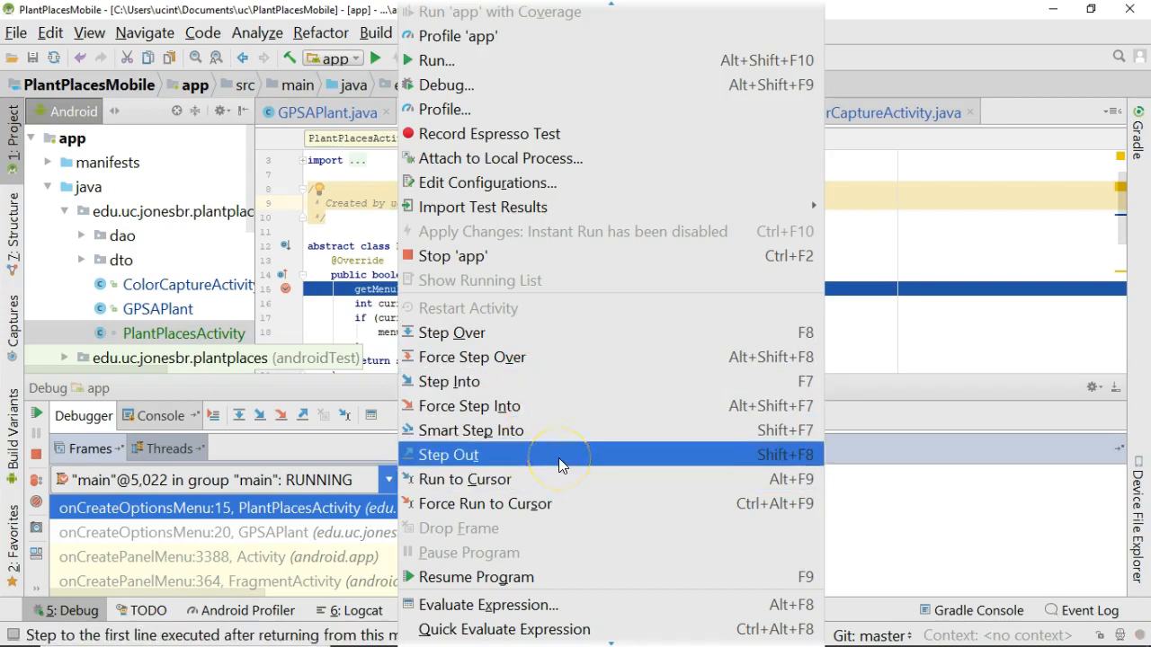
mouse_move(561, 465)
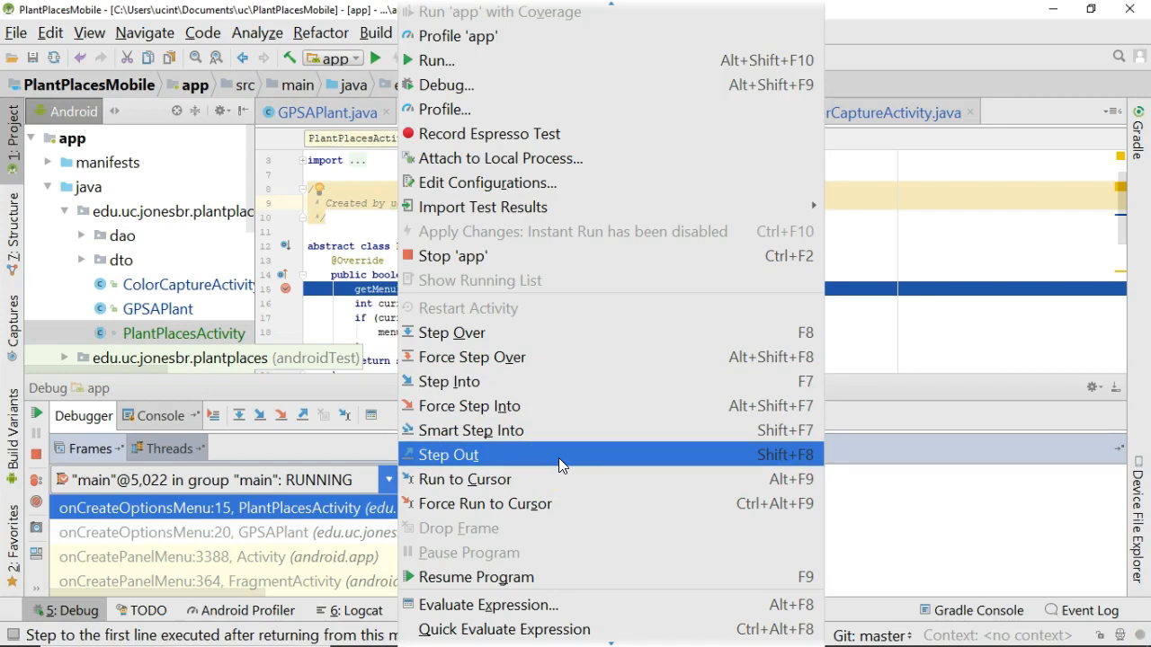
mouse_move(589, 577)
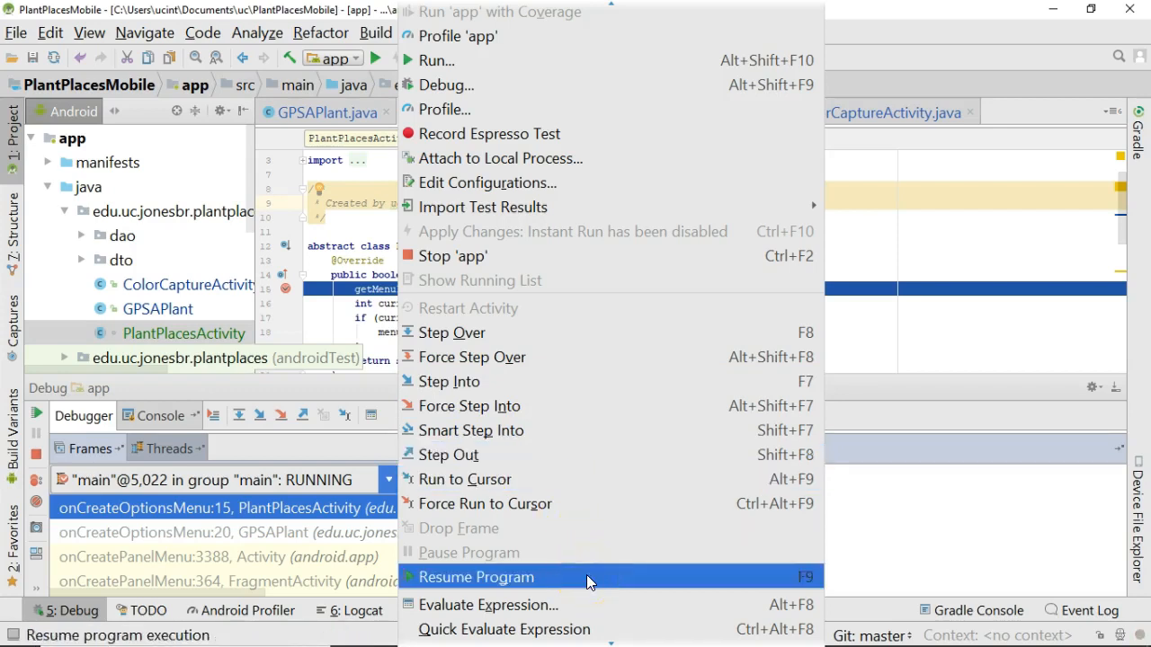
Step over the menu inflate call so execution pauses at line 16.
click(476, 577)
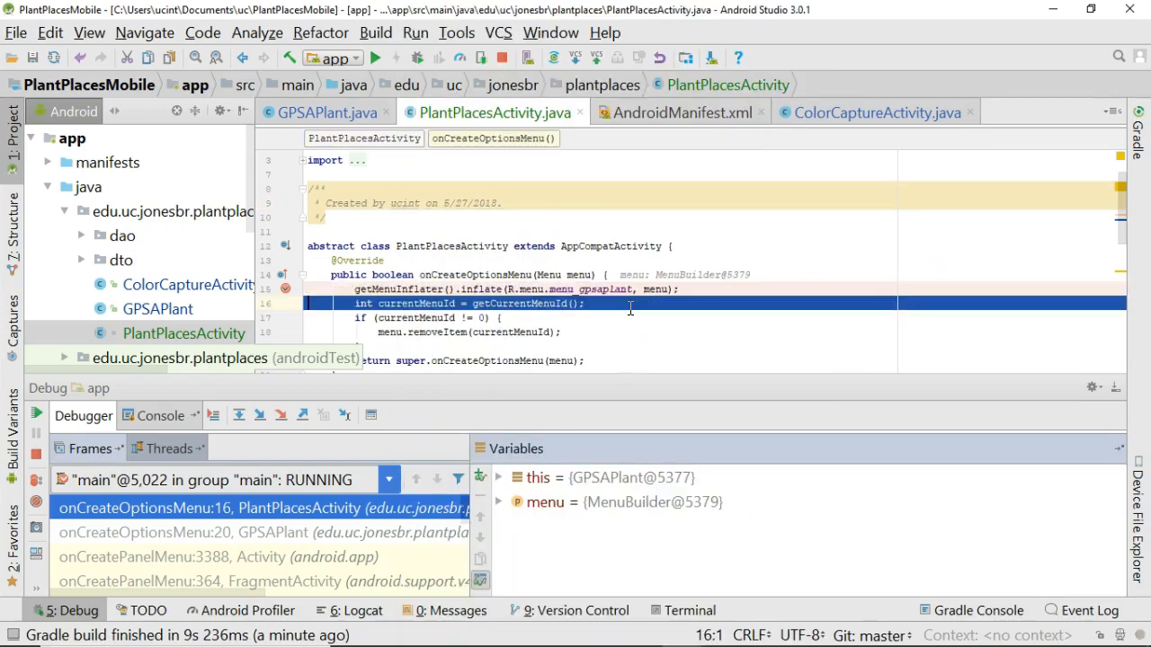
scroll(down, 3)
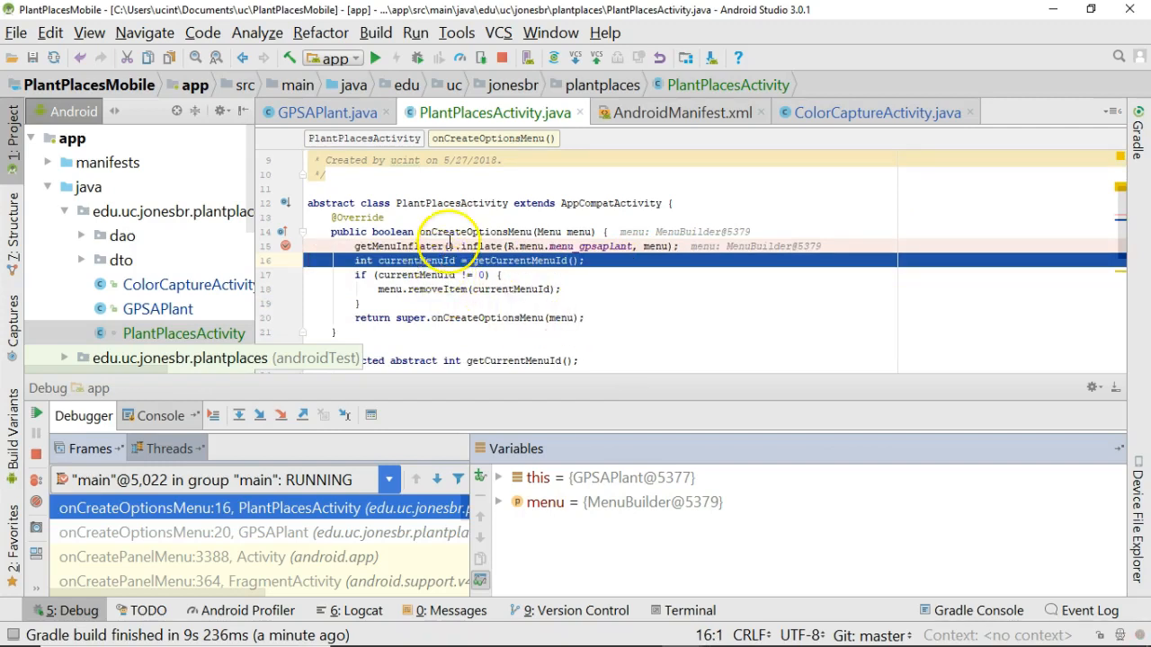
mouse_move(532, 270)
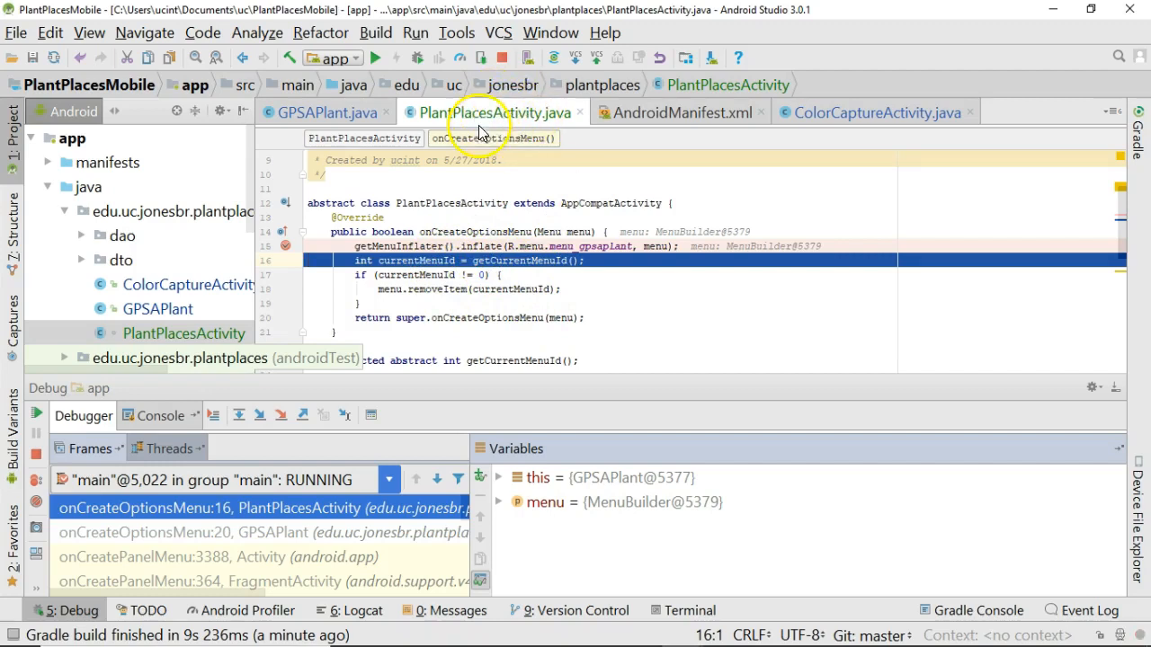
mouse_move(485, 121)
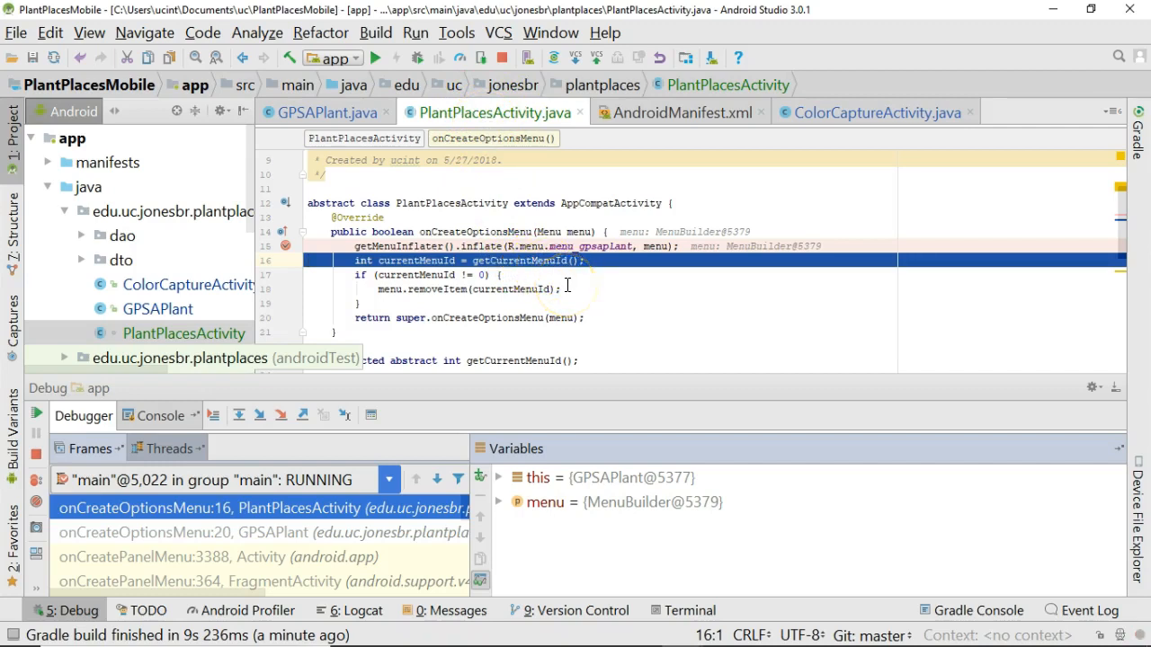
mouse_move(574, 292)
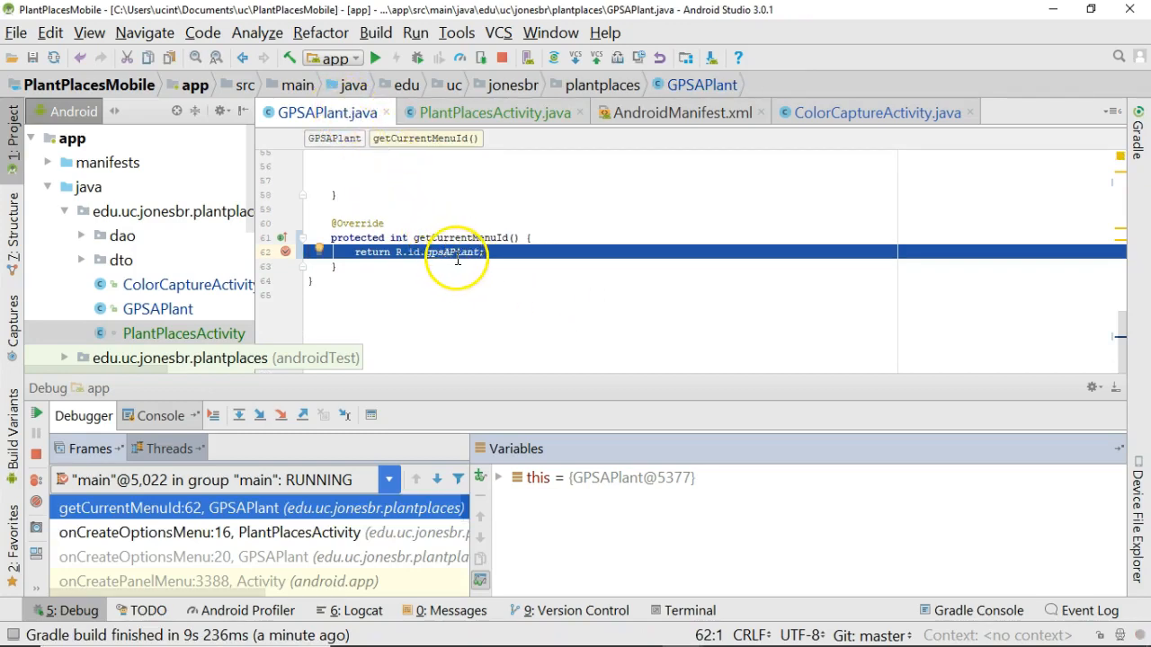
mouse_move(454, 252)
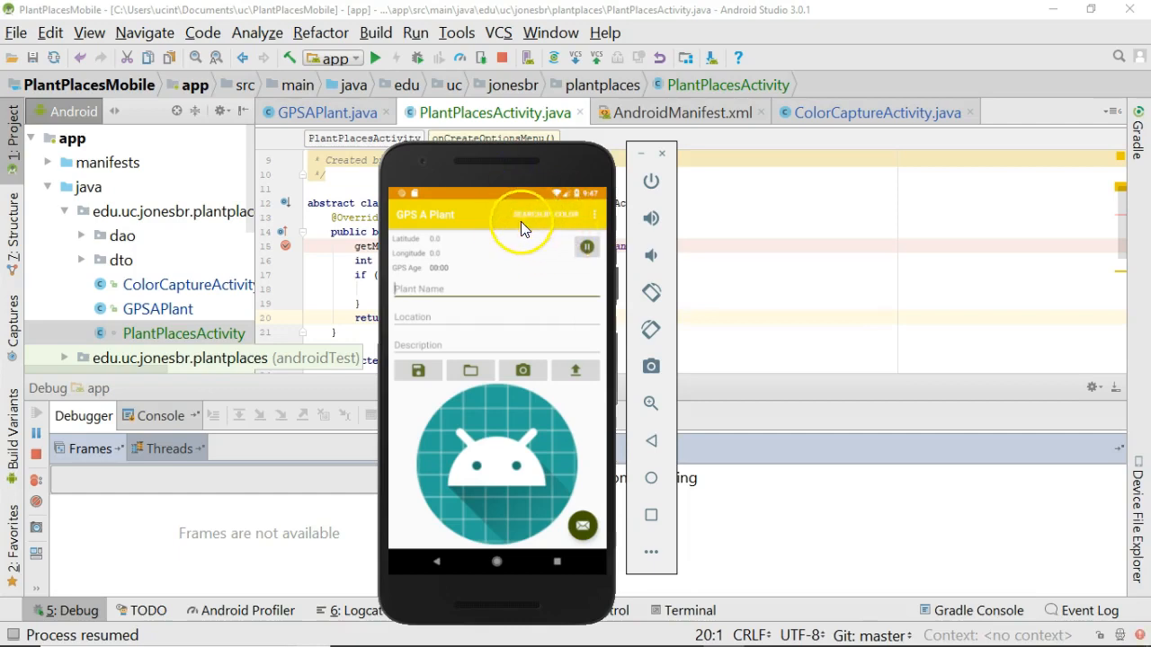
mouse_move(537, 222)
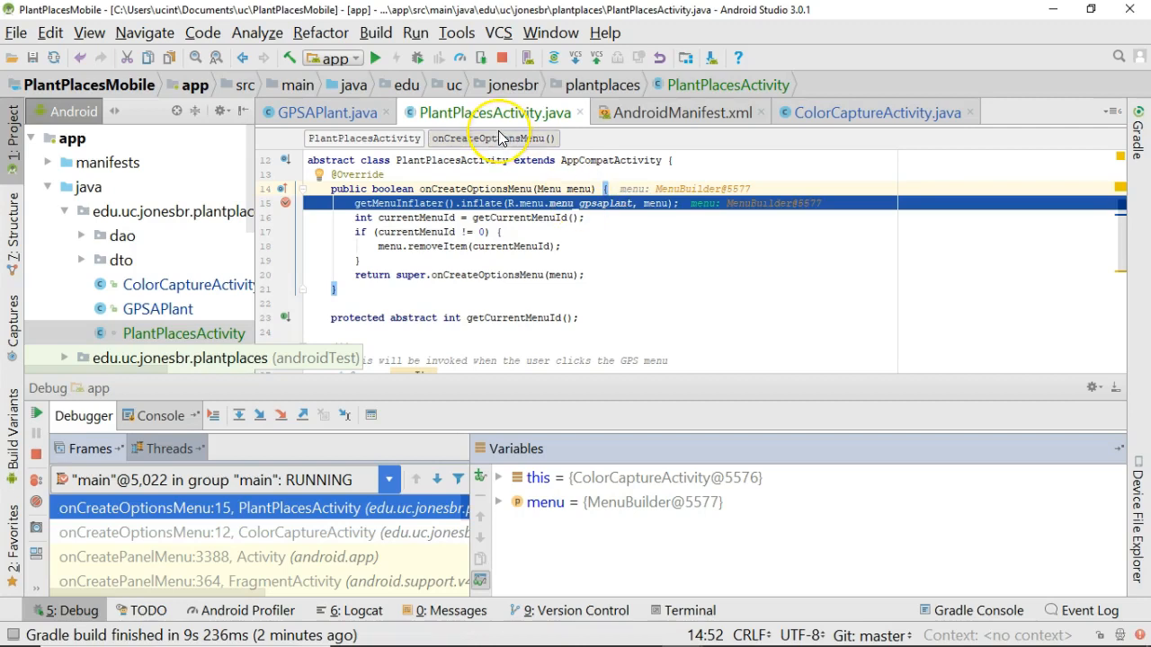
mouse_move(501, 138)
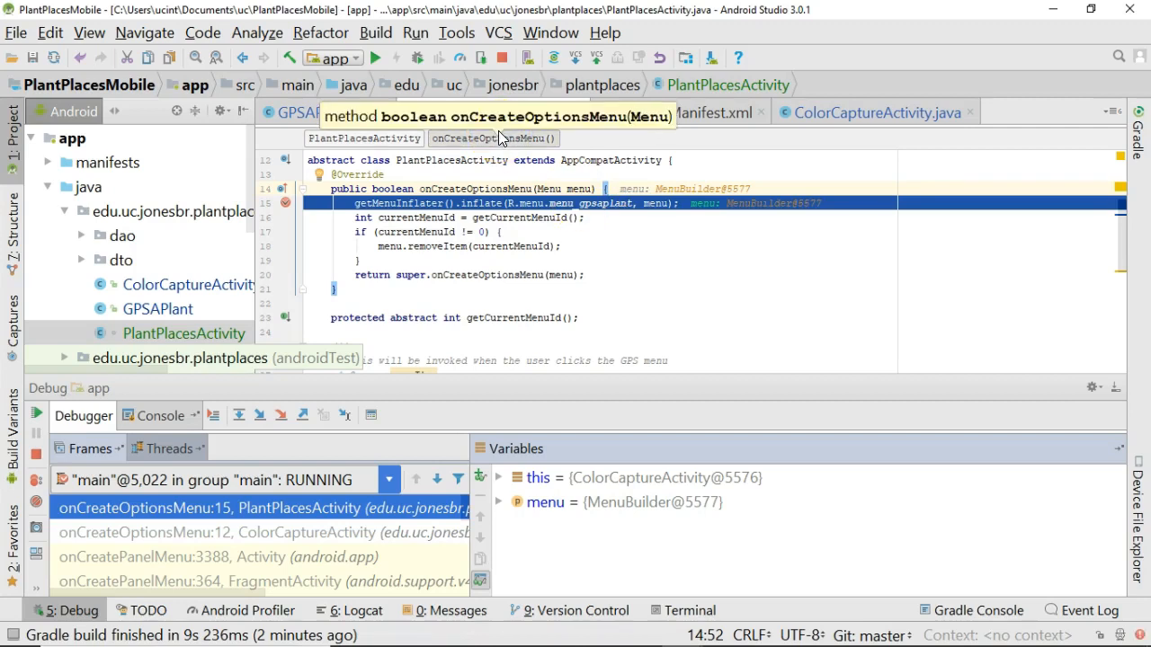
Advance ColorCaptureActivity's paused onCreateOptionsMenu with F8 toward its getCurrentMenuId call.
key(F8)
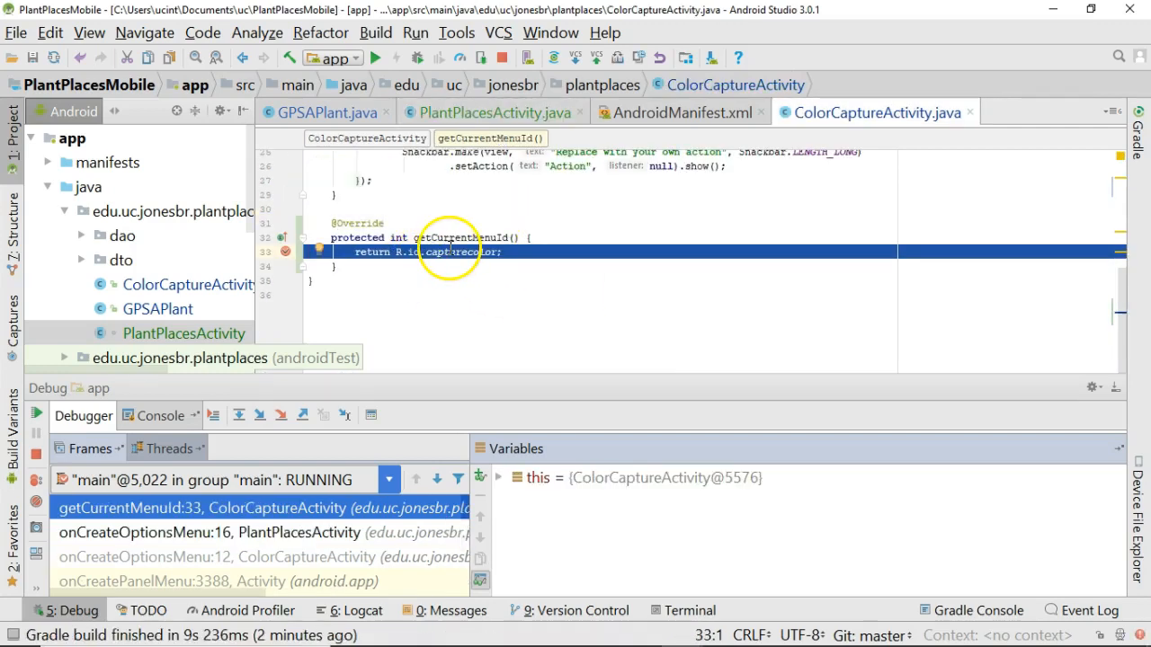
mouse_move(449, 252)
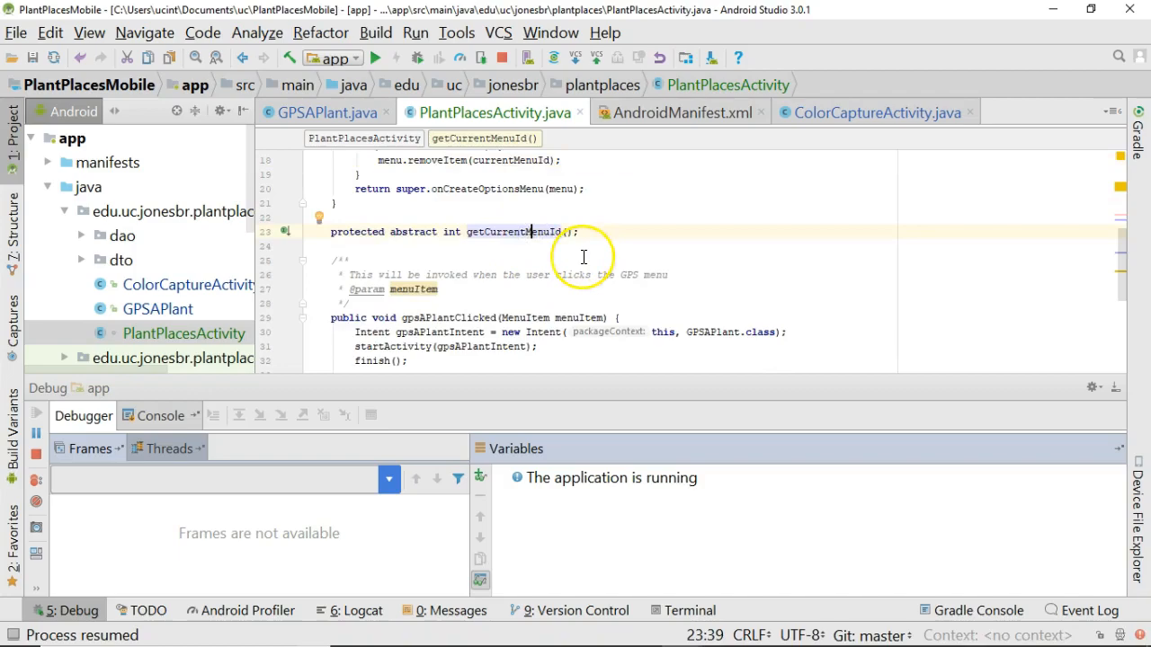
Switch windows with Alt+Tab to check the app running under the debugger.
key(alt+tab)
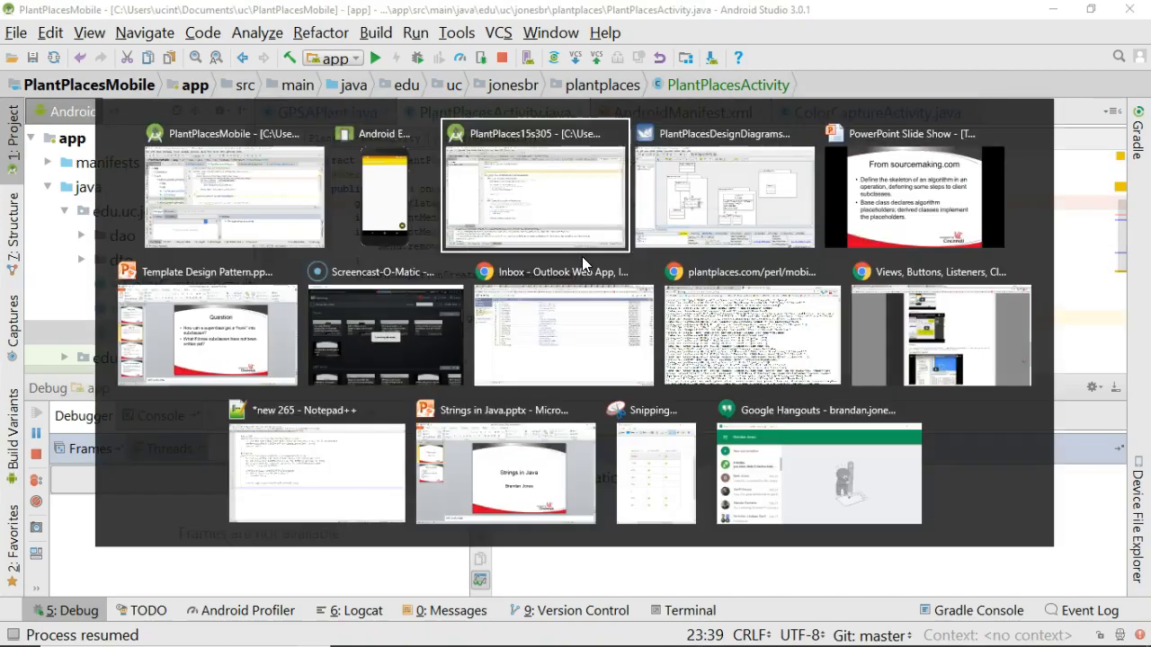
click(535, 185)
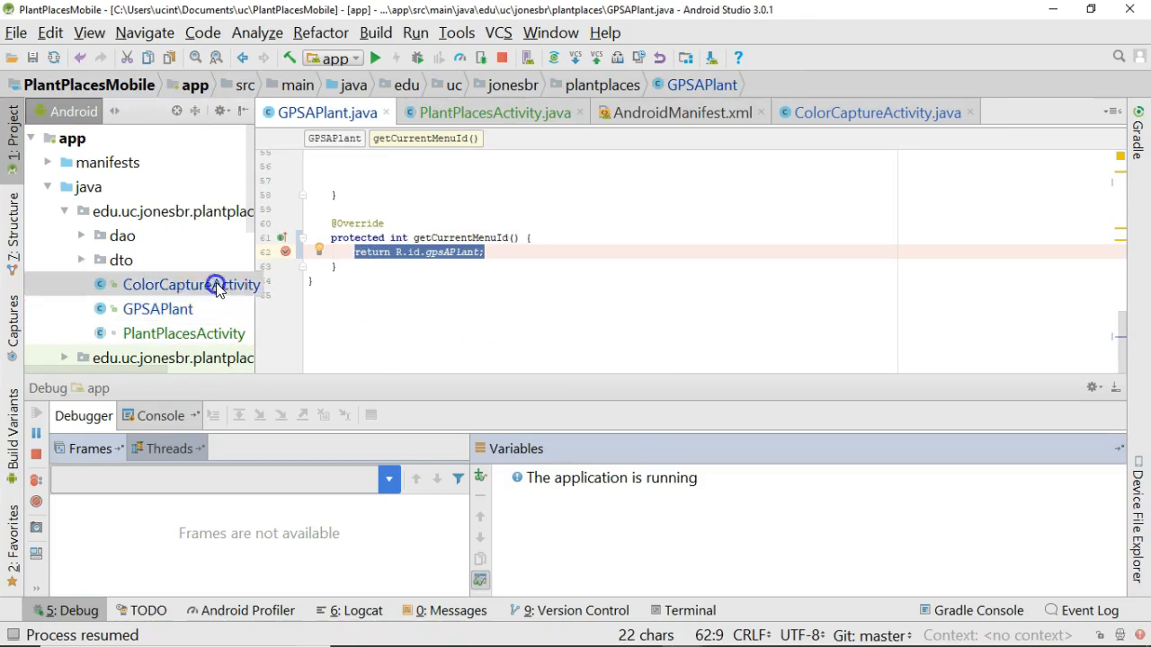
Open ColorCaptureActivity.java from the Project tree to view its getCurrentMenuId override.
click(189, 284)
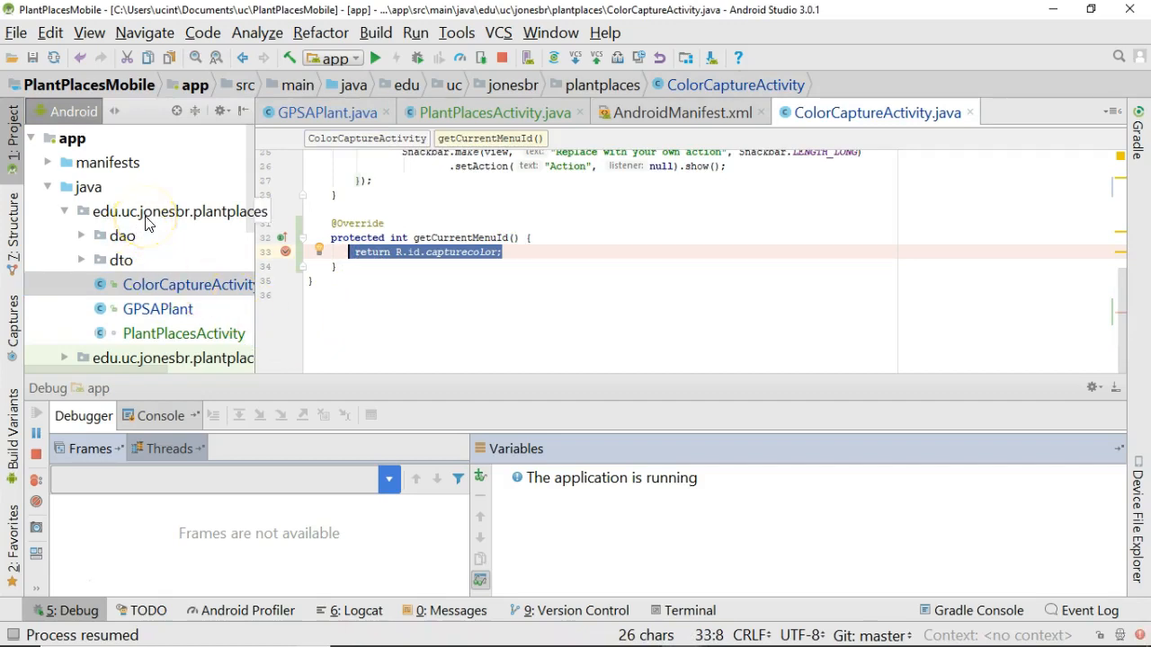
mouse_move(179, 226)
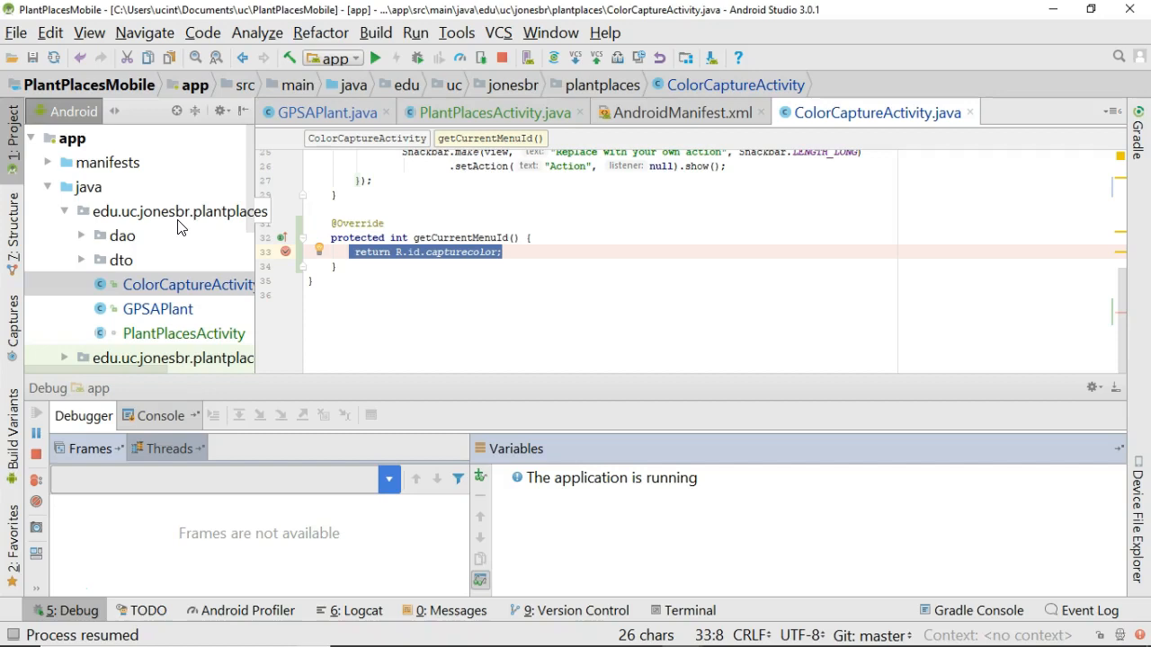
right_click(179, 212)
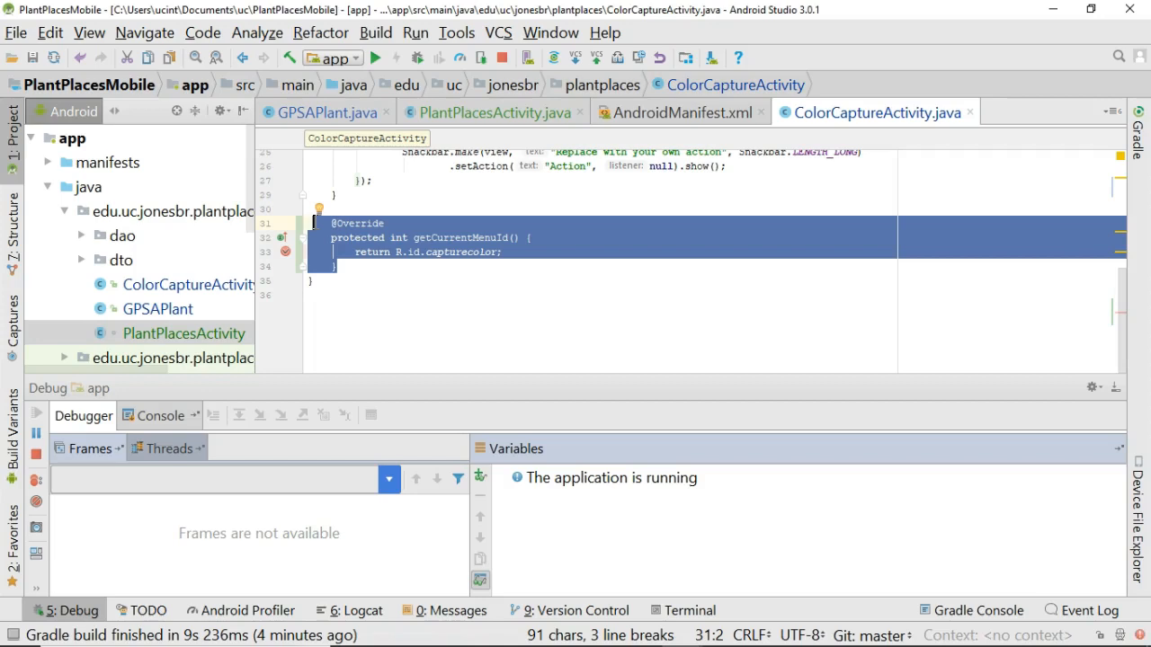
Select the getCurrentMenuId override, then view PlantPlacesActivity.java's abstract declaration.
click(367, 264)
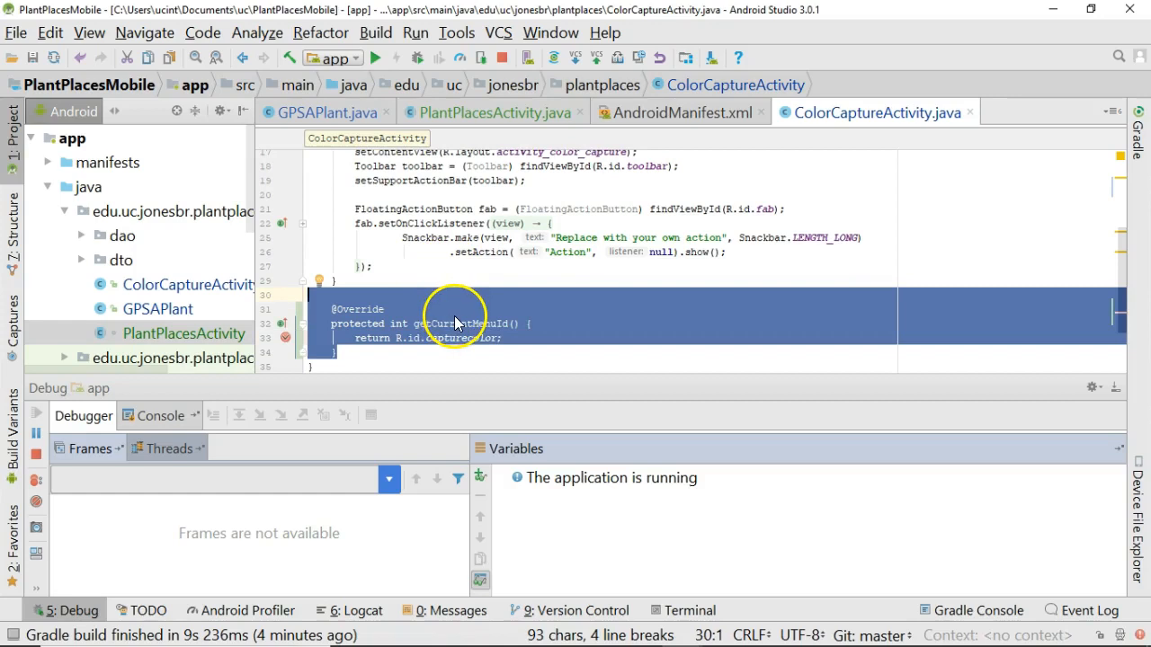
click(494, 112)
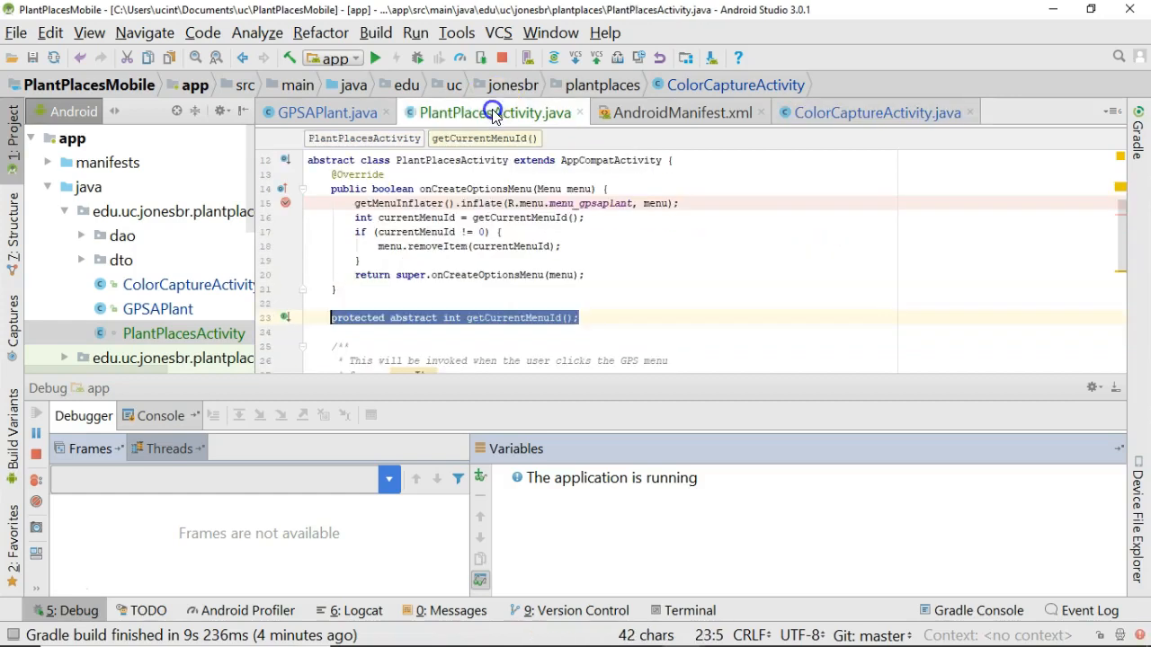